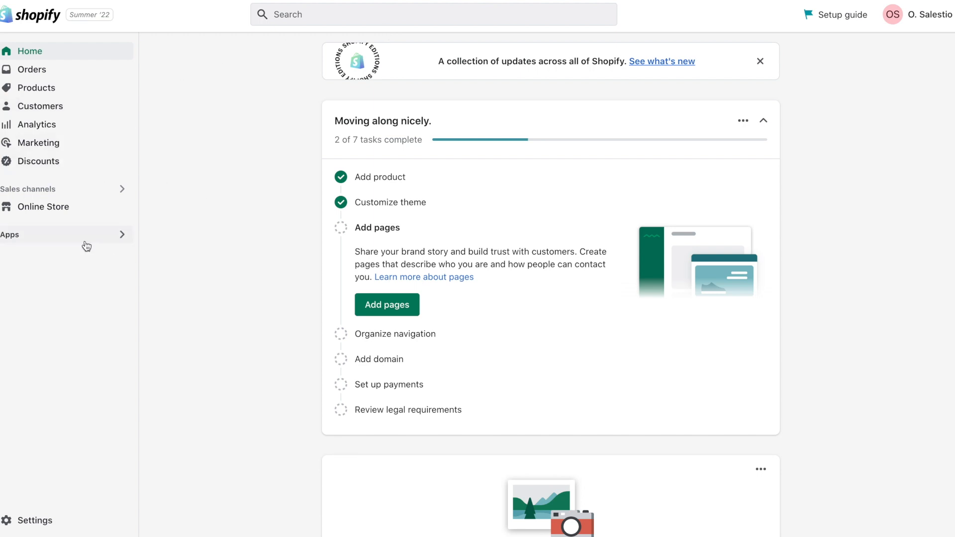
# Open Settings > Domains to view the store's myshopify.com domains
pyautogui.click(35, 520)
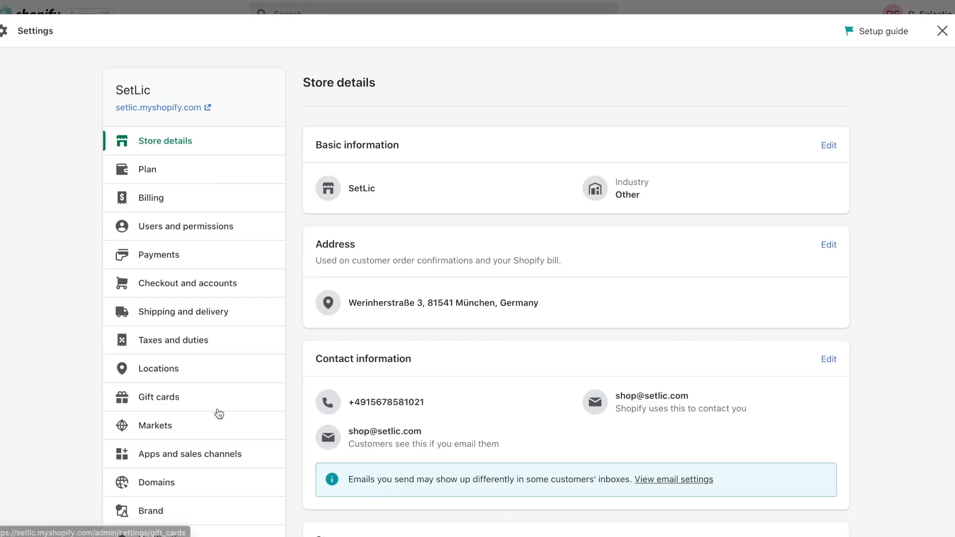
pyautogui.click(157, 482)
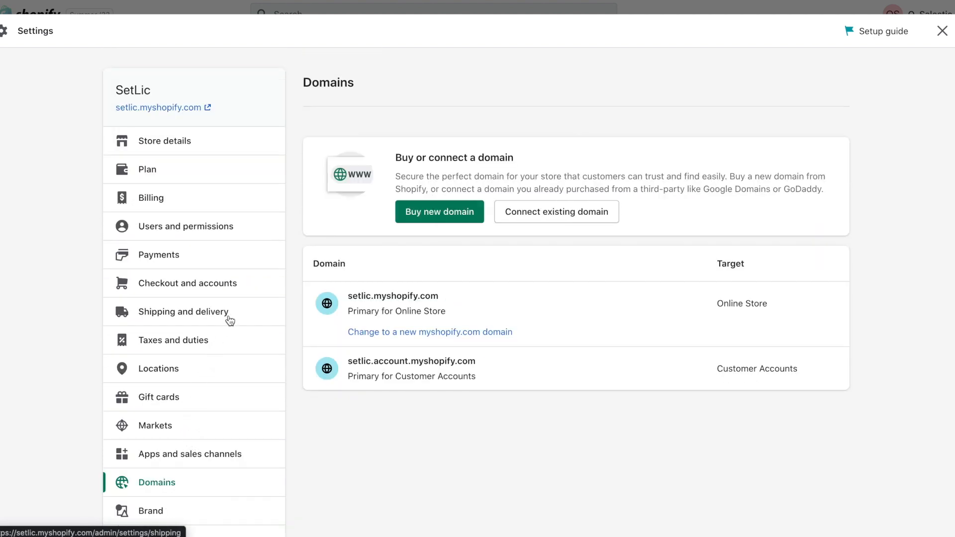
pyautogui.moveTo(401, 261)
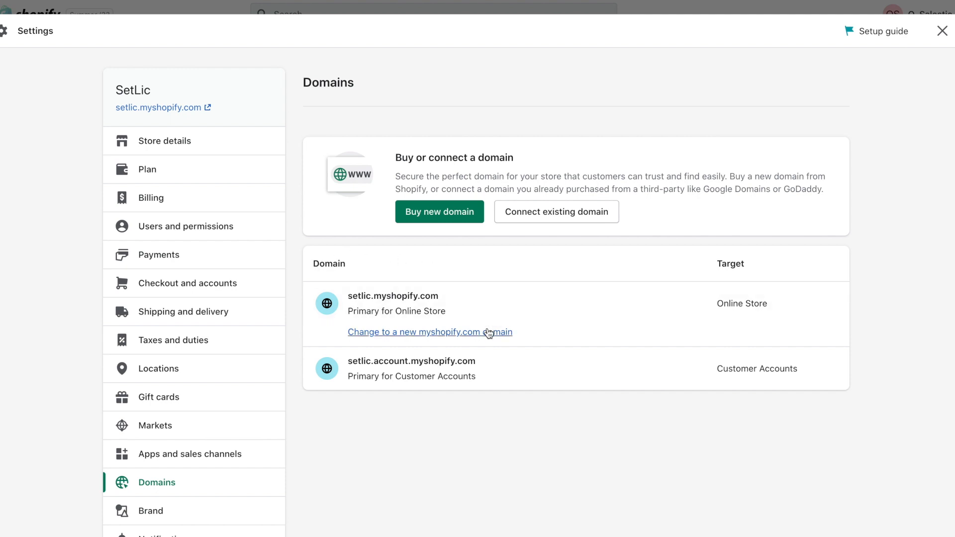
pyautogui.moveTo(484, 220)
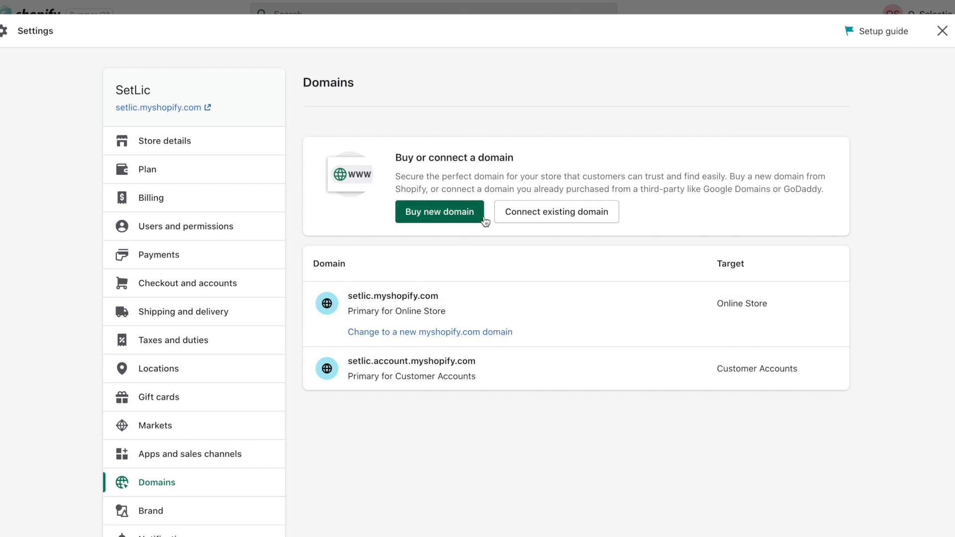
# Enter setlic.com as an existing domain and open its Route 53 setup instructions
pyautogui.click(555, 211)
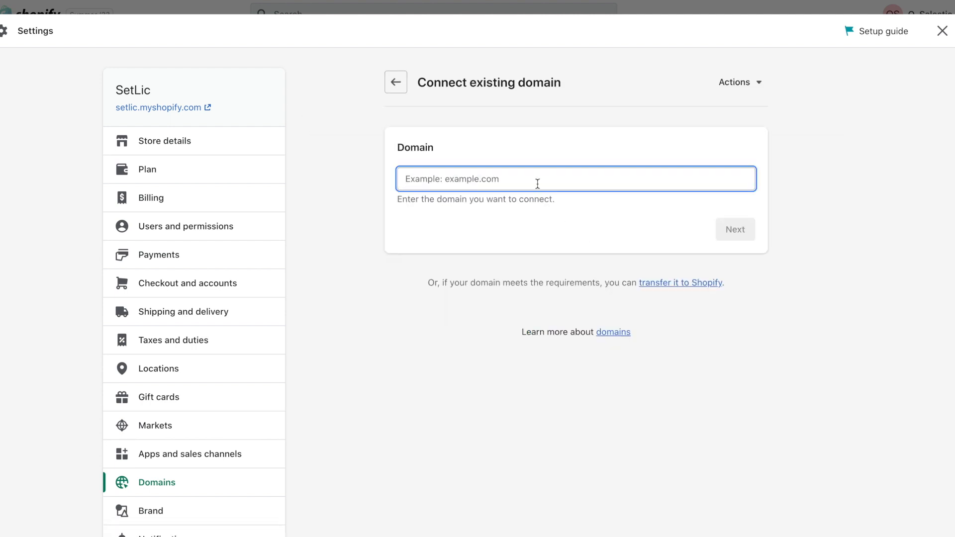
pyautogui.write('setlic.com')
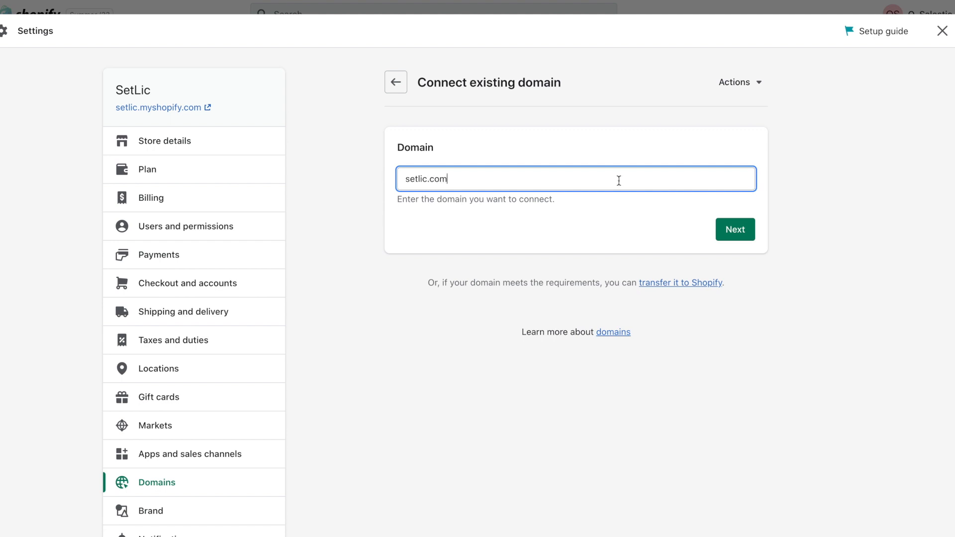
pyautogui.click(734, 229)
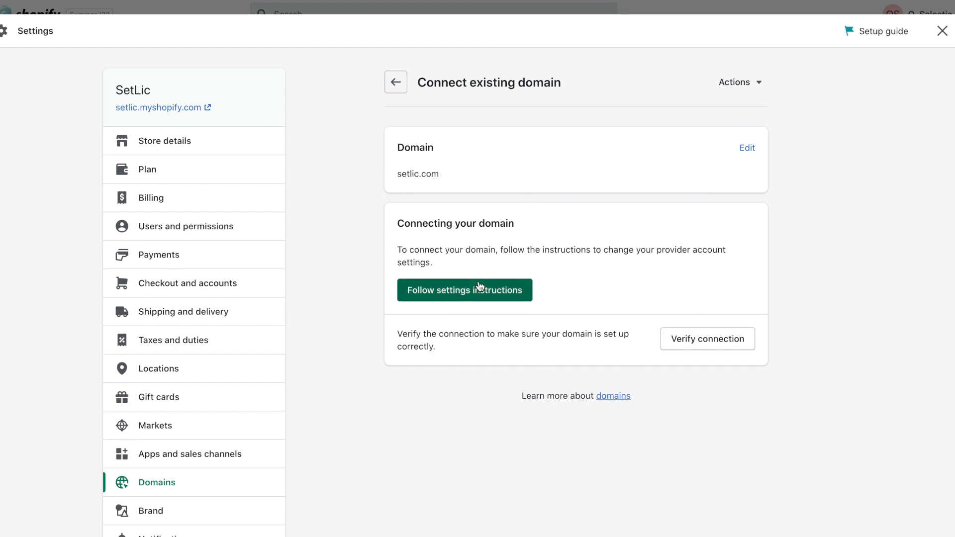
pyautogui.click(464, 290)
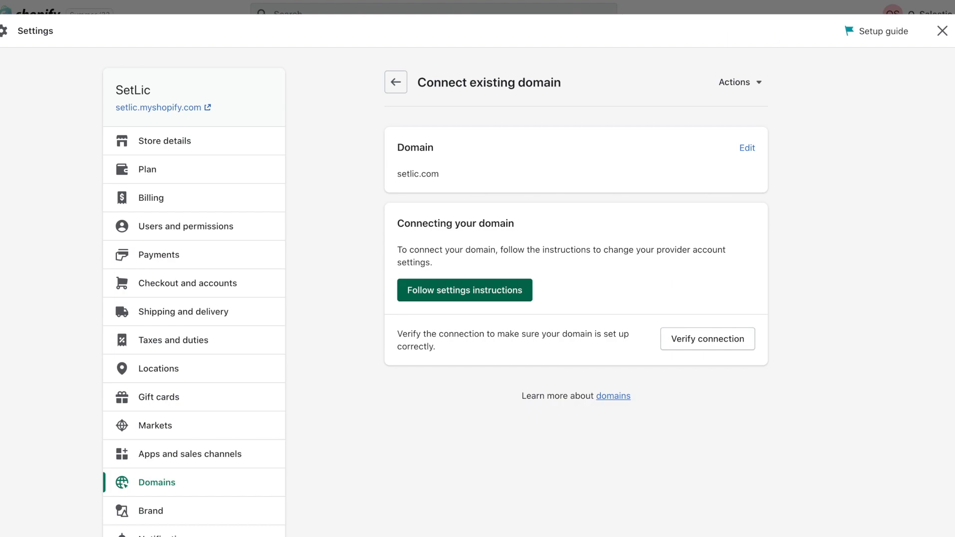
pyautogui.click(708, 339)
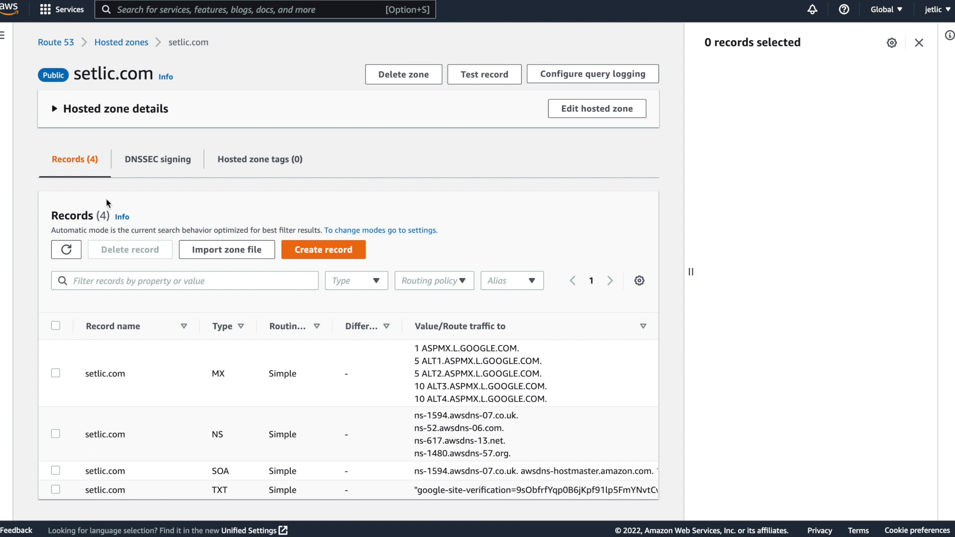
# Create a CNAME record in the setlic.com hosted zone with value shops.myshopify.com
pyautogui.click(324, 249)
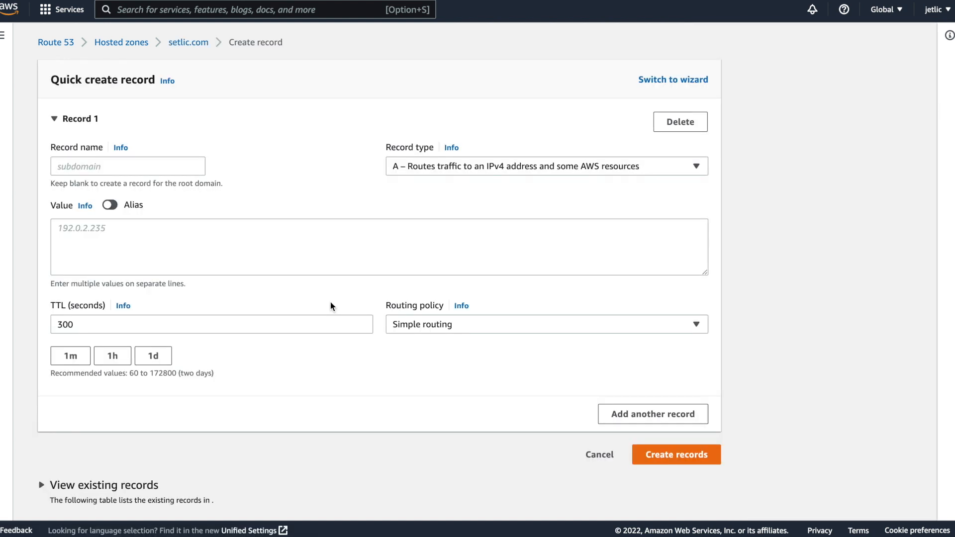
pyautogui.click(545, 166)
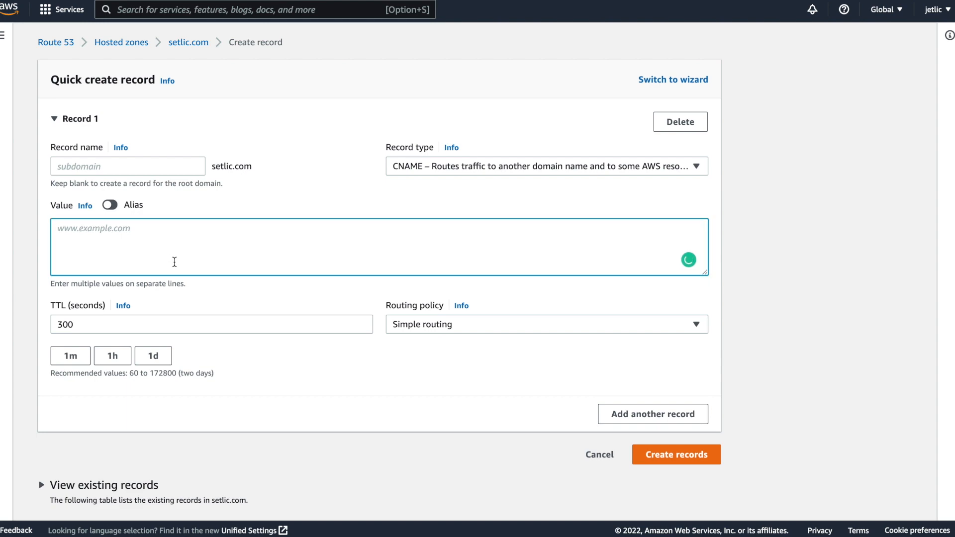
pyautogui.write('shops.myshopify.com')
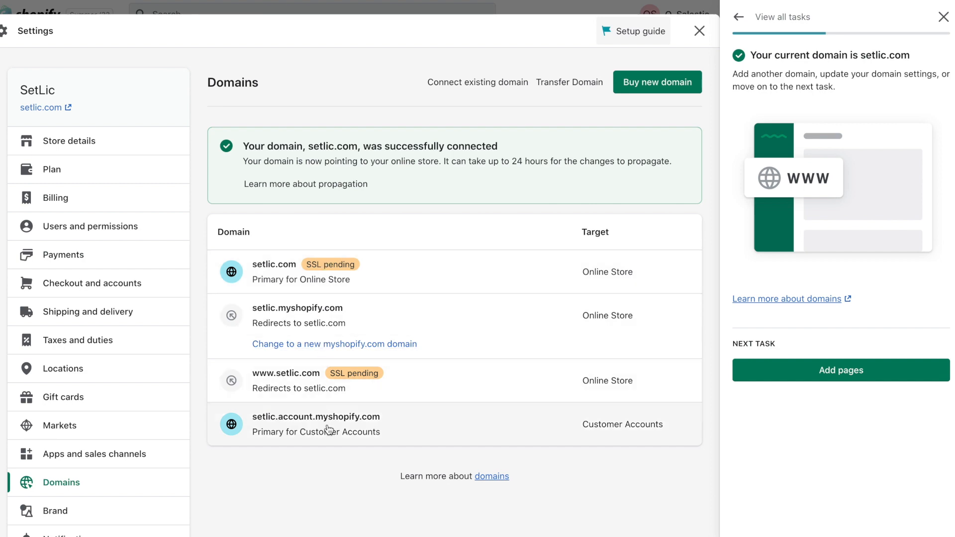
pyautogui.moveTo(852, 377)
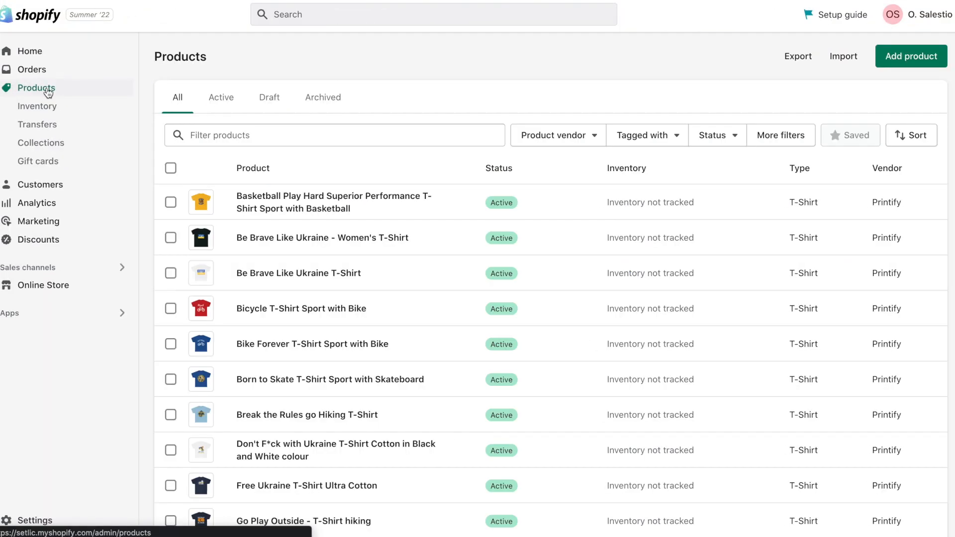
# Open Products > Collections, view the Ukraine collection, and return to the list
pyautogui.click(41, 143)
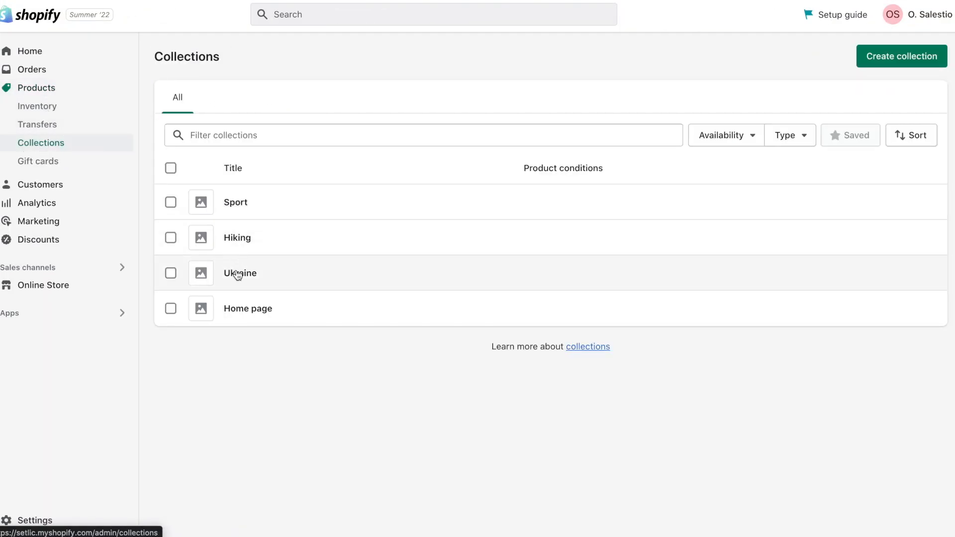
pyautogui.click(240, 273)
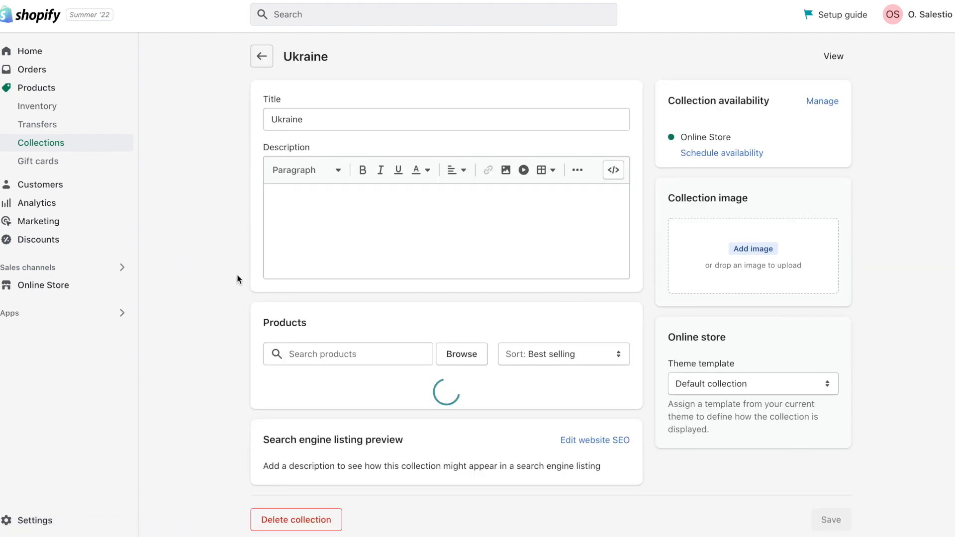
pyautogui.scroll(-3)
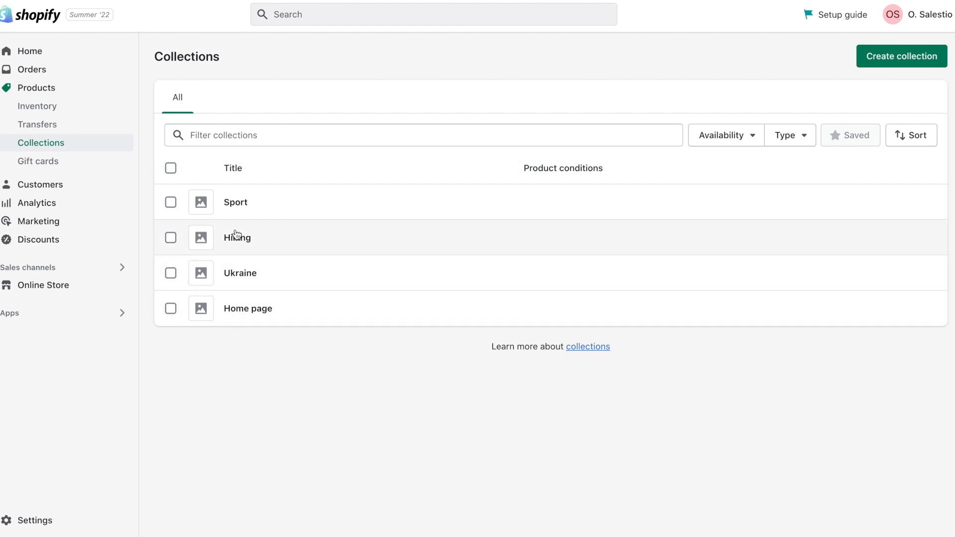
pyautogui.click(236, 238)
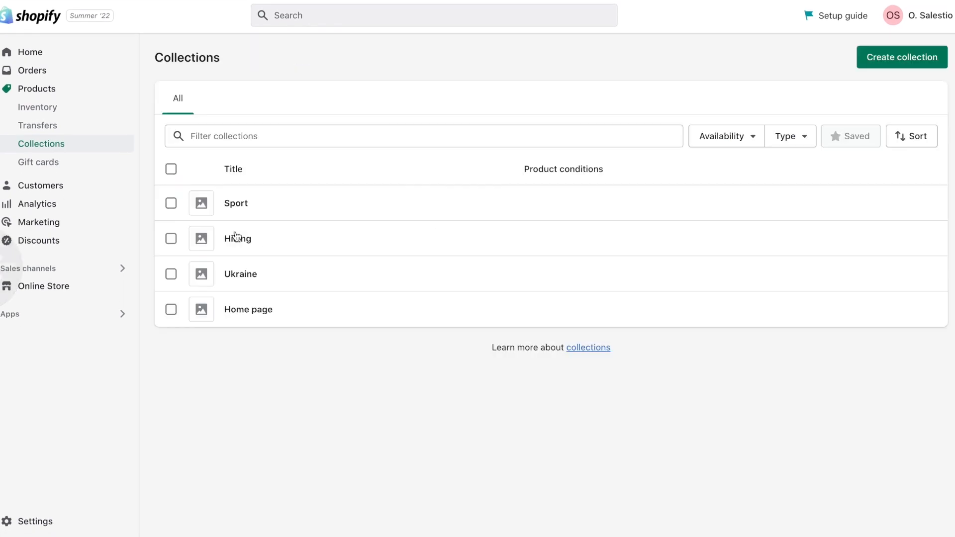
# Create and save the Favourite collection with condition Product tag equals favourite
pyautogui.click(901, 57)
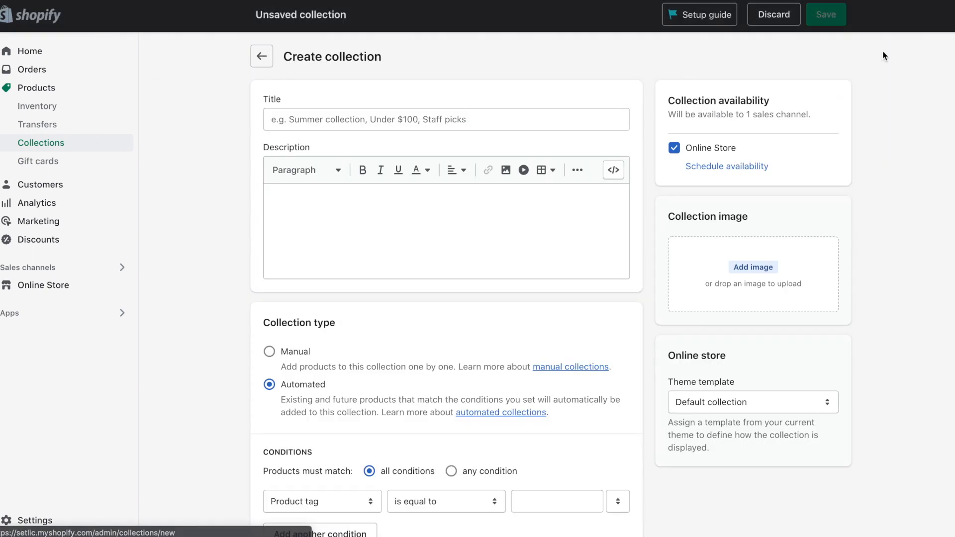
pyautogui.write('Favourite')
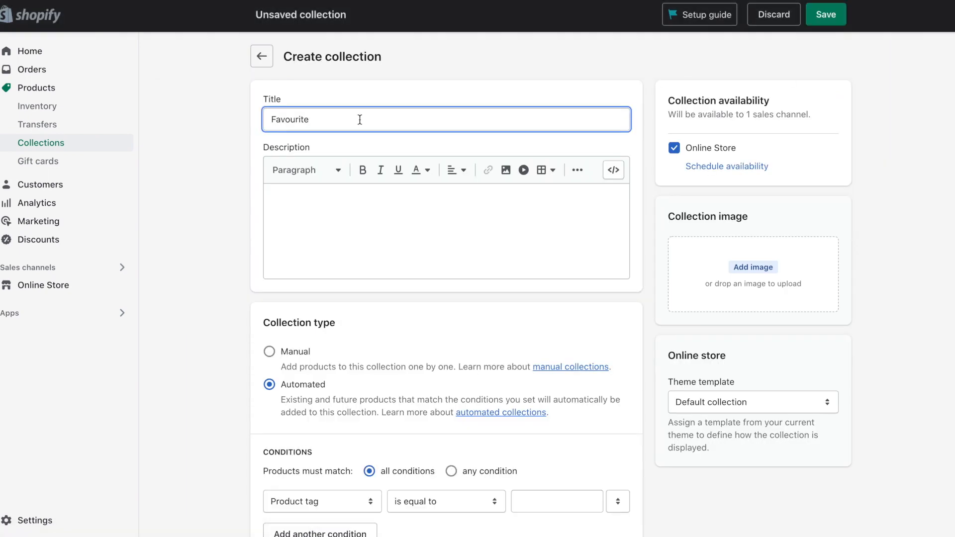
pyautogui.click(444, 232)
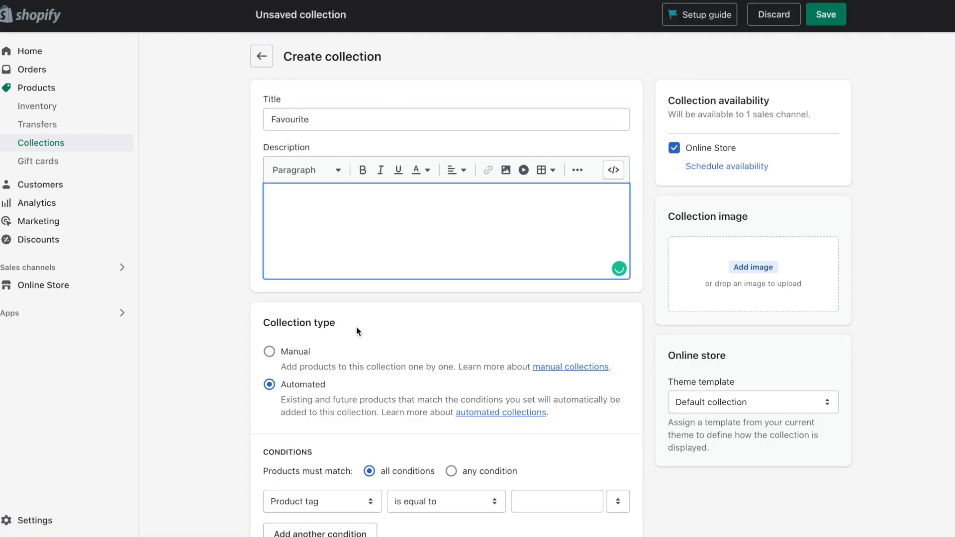
pyautogui.scroll(-3)
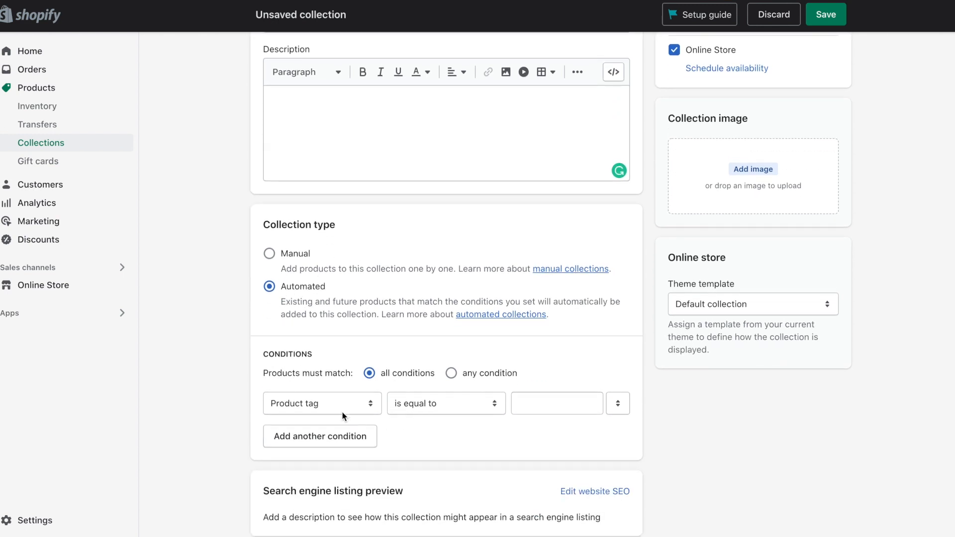
pyautogui.click(555, 403)
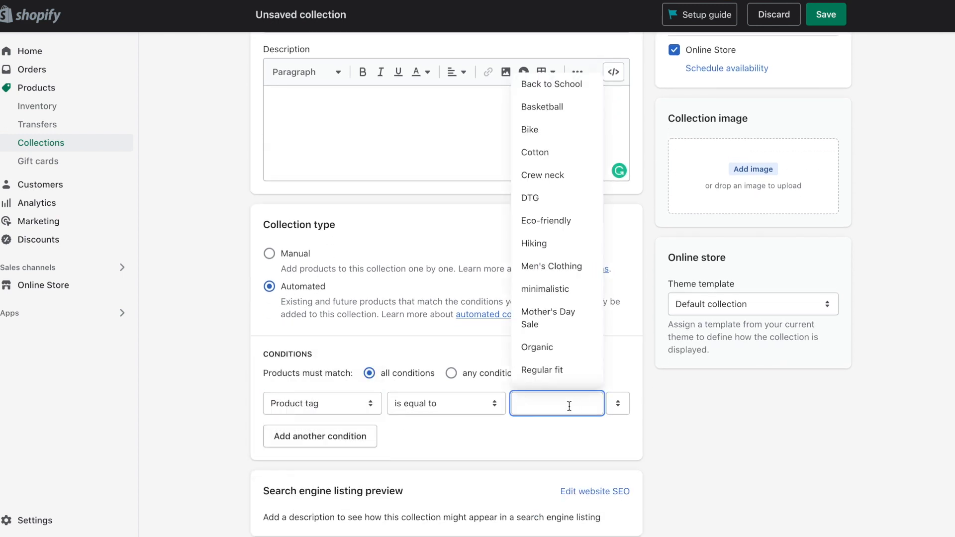
pyautogui.write('favourite')
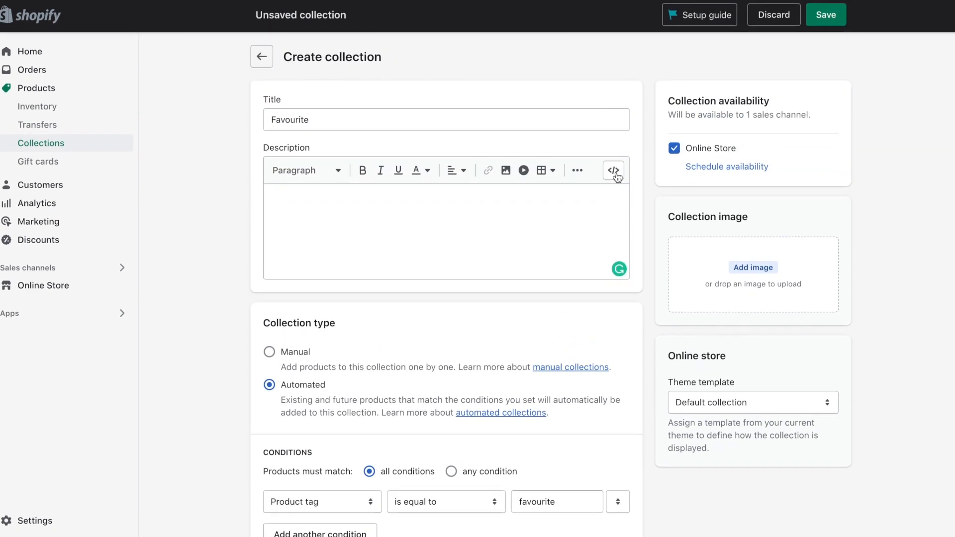
pyautogui.click(825, 14)
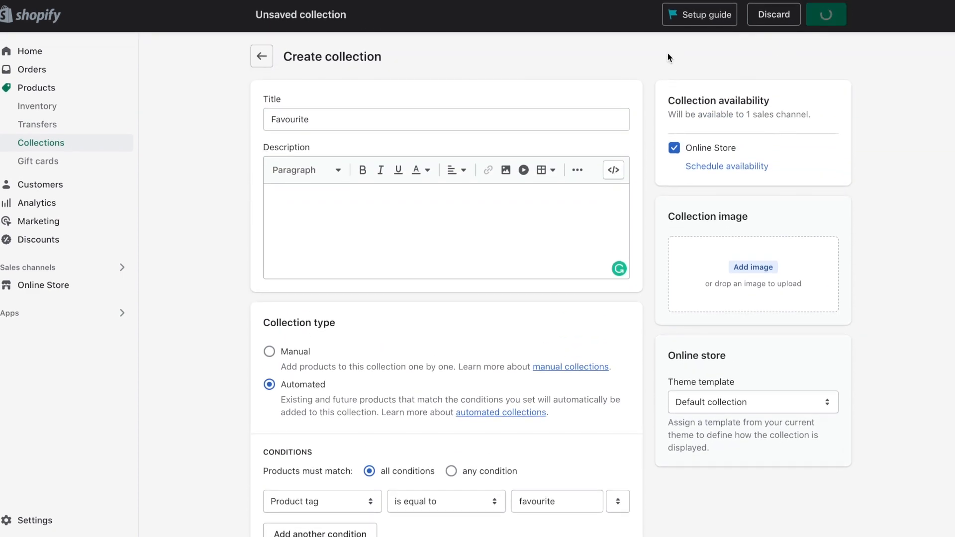
pyautogui.click(826, 14)
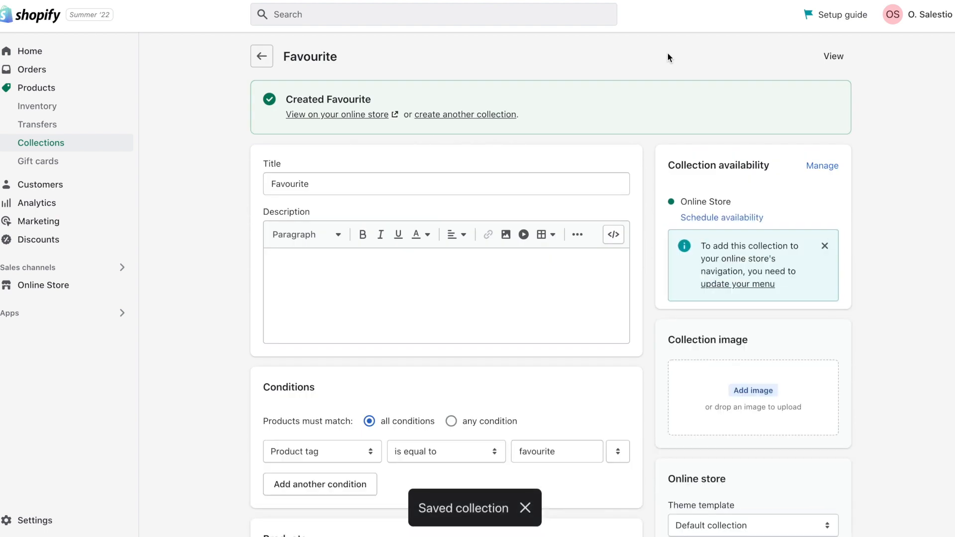
# Review the Sport collection's products, then switch to the Online Store channel
pyautogui.click(261, 56)
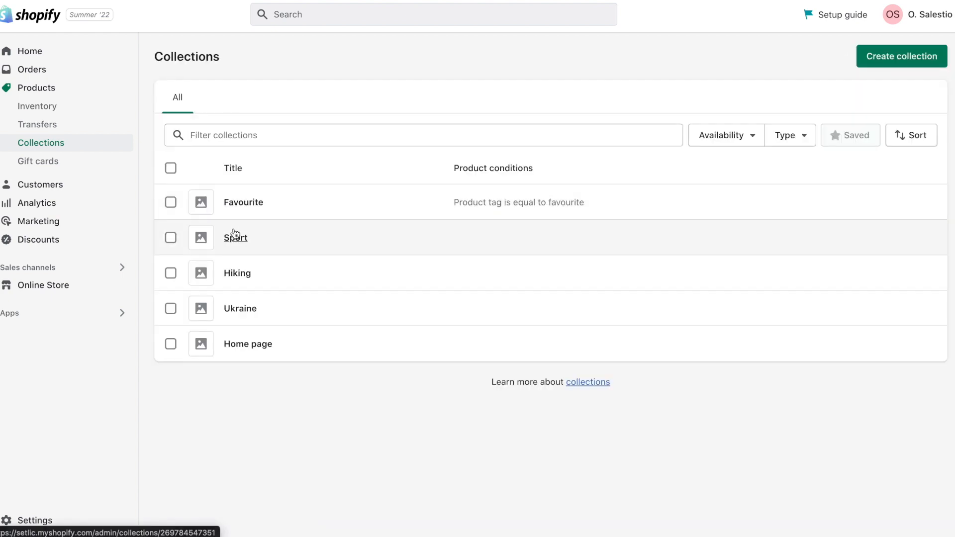
pyautogui.click(236, 236)
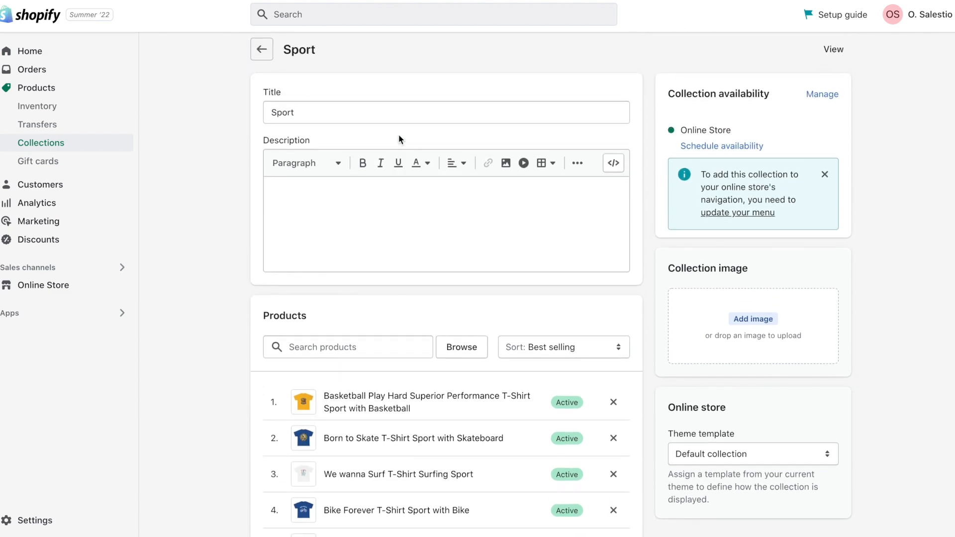
pyautogui.scroll(-3)
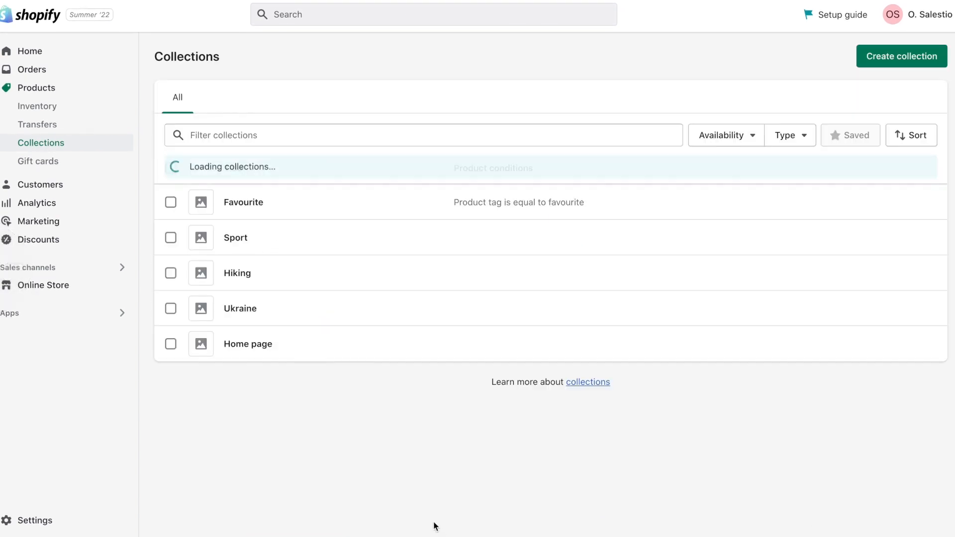
pyautogui.click(40, 279)
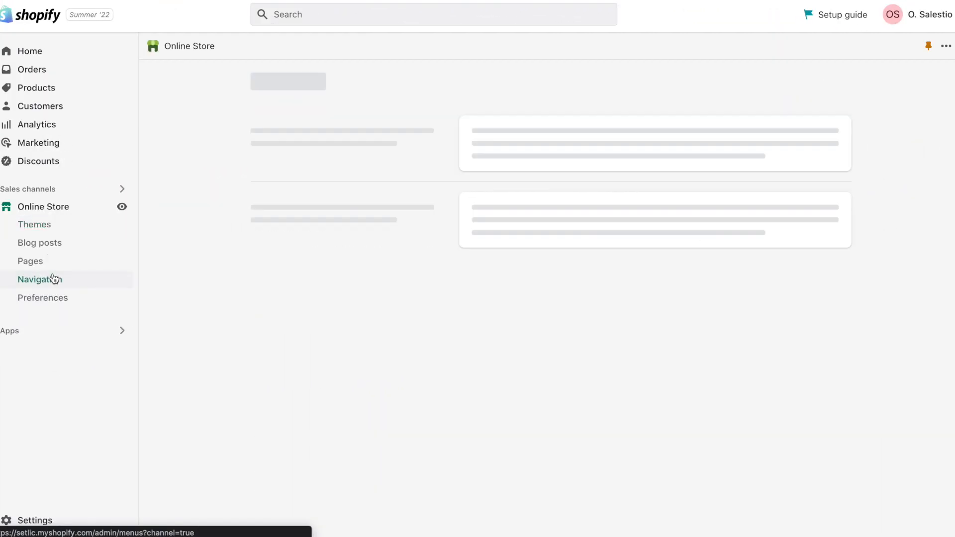
# Open the main menu for editing and delete the Catalog item
pyautogui.click(38, 279)
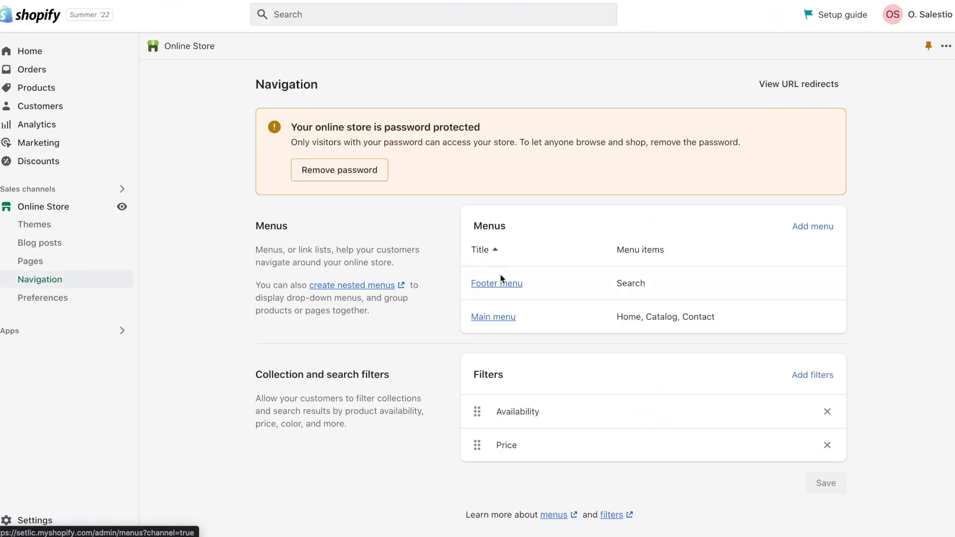
pyautogui.click(493, 317)
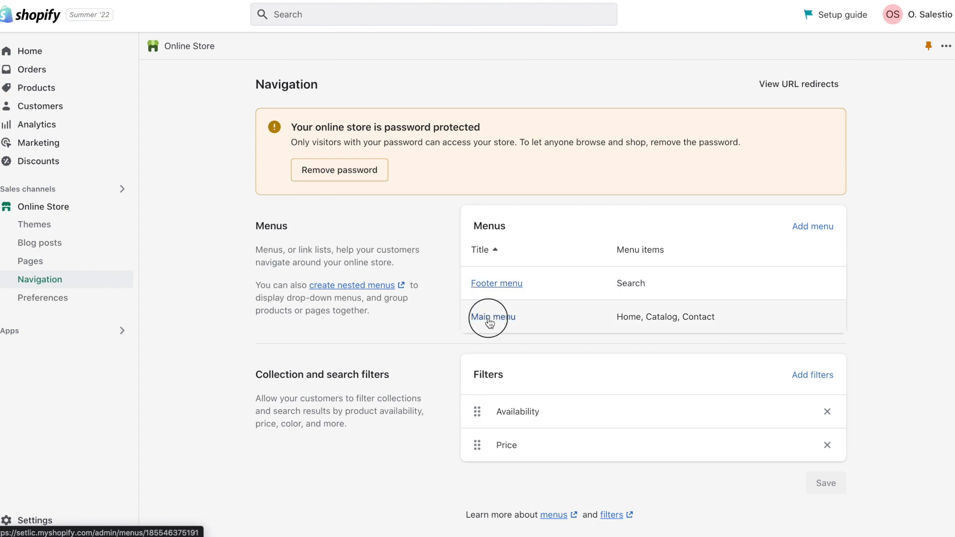
pyautogui.click(492, 317)
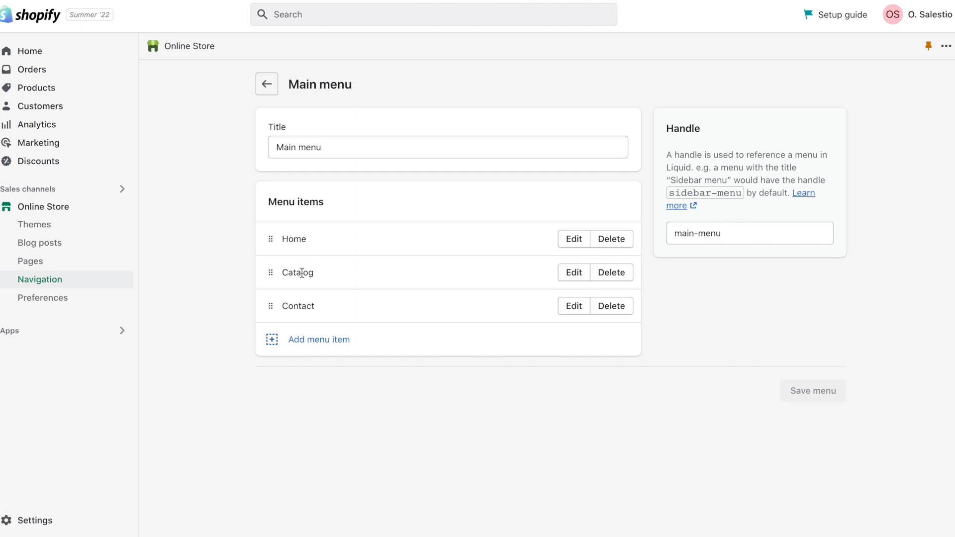
pyautogui.click(610, 272)
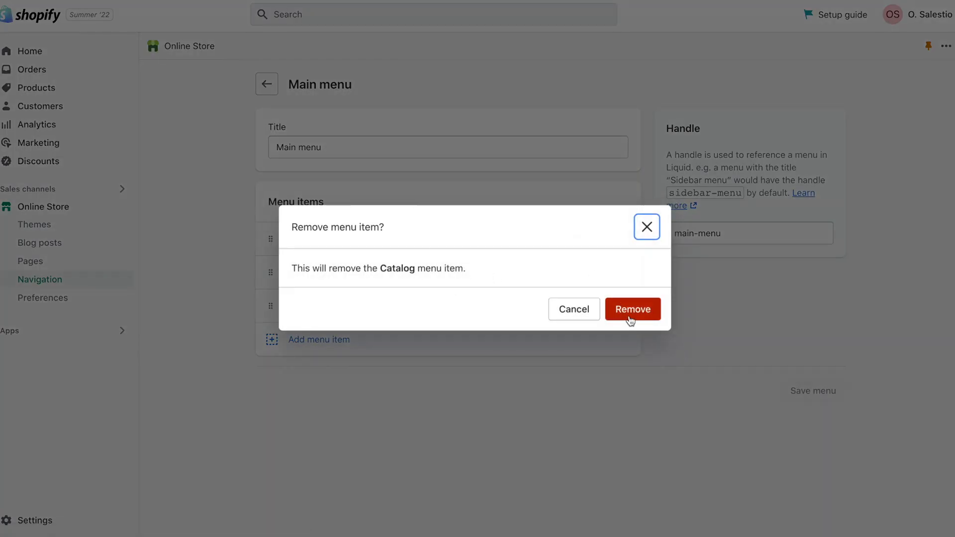
pyautogui.click(632, 309)
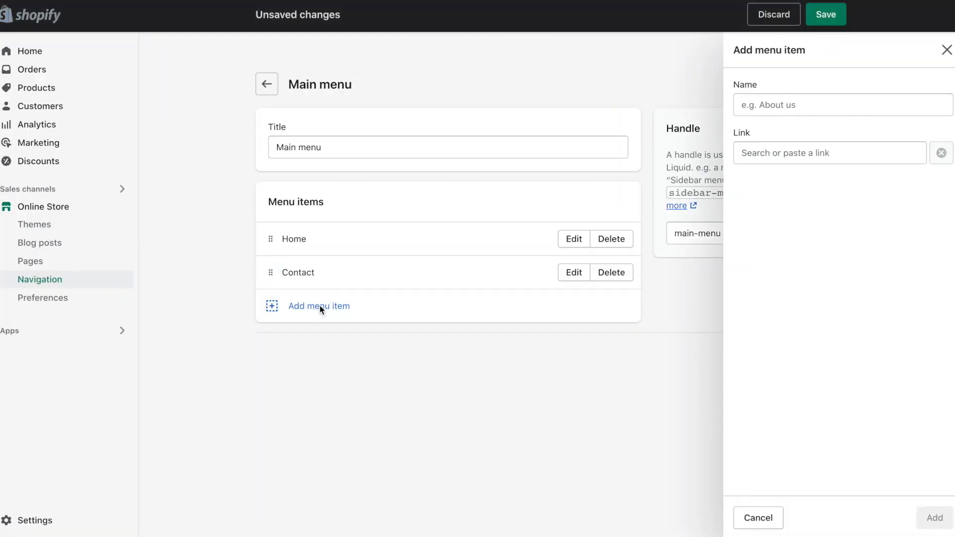
# Add collection links such as Hiking to the main menu and save it
pyautogui.click(825, 153)
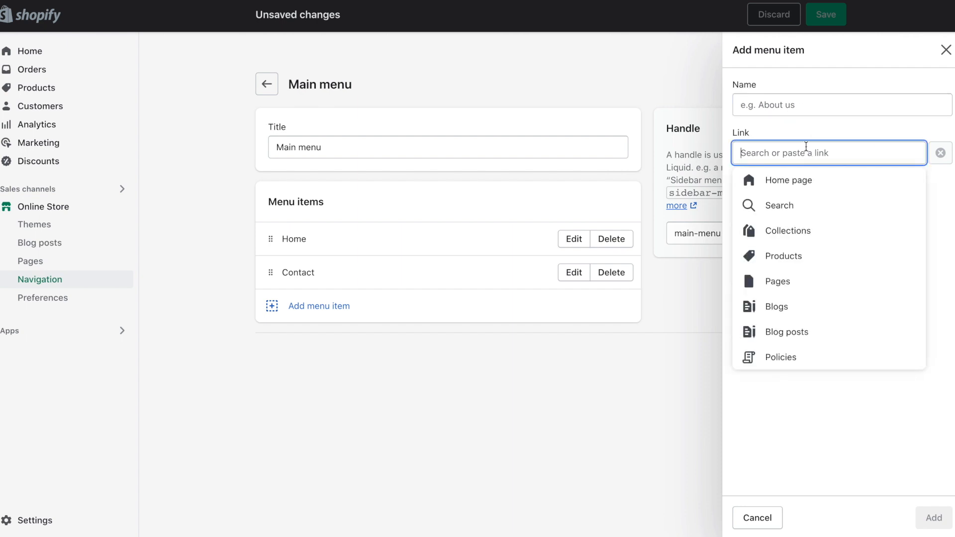
pyautogui.click(791, 230)
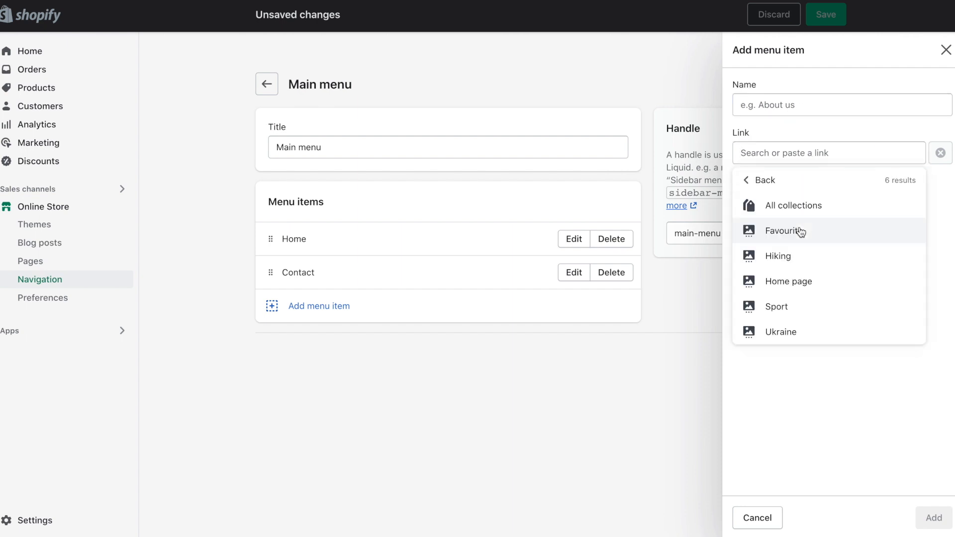
pyautogui.click(778, 255)
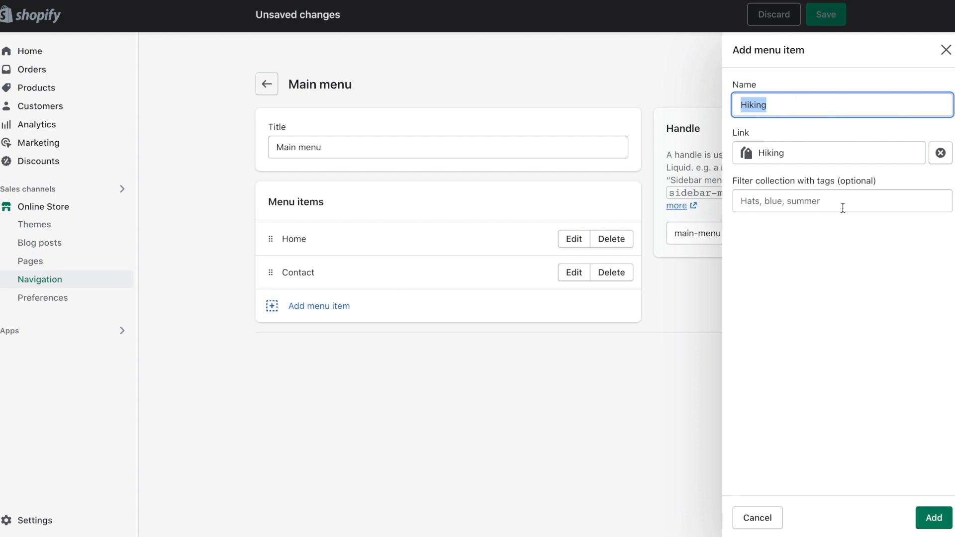
pyautogui.click(932, 518)
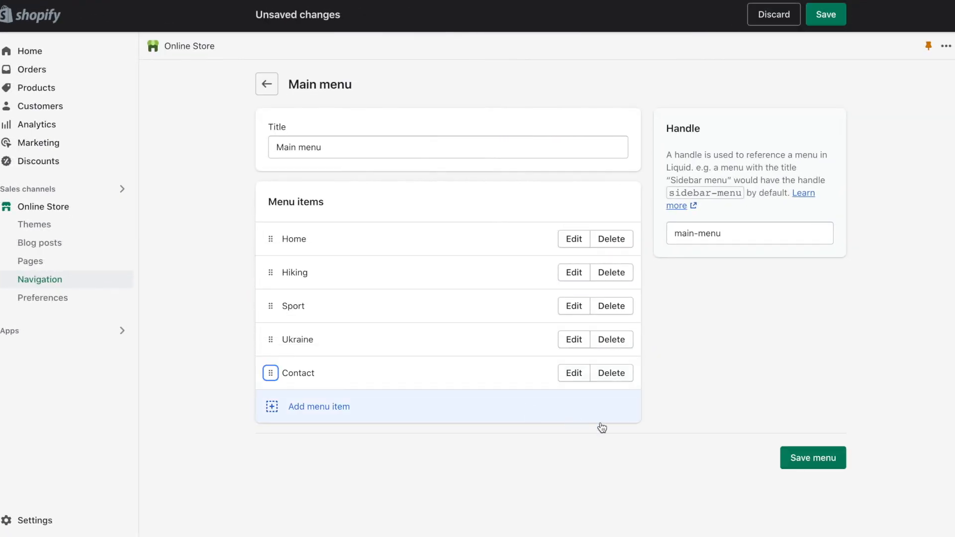
pyautogui.click(812, 457)
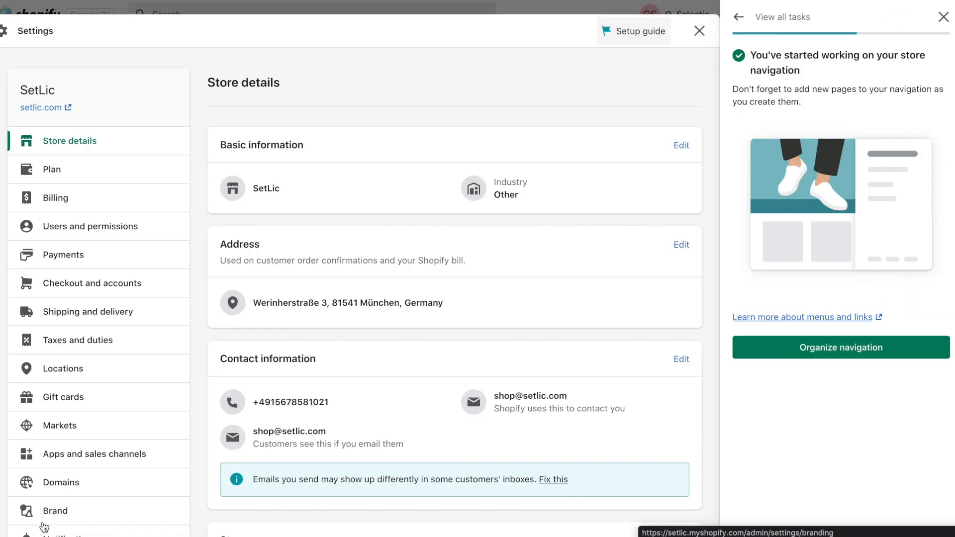
# Fill the refund, terms of service and legal notice policies from templates and save
pyautogui.scroll(-3)
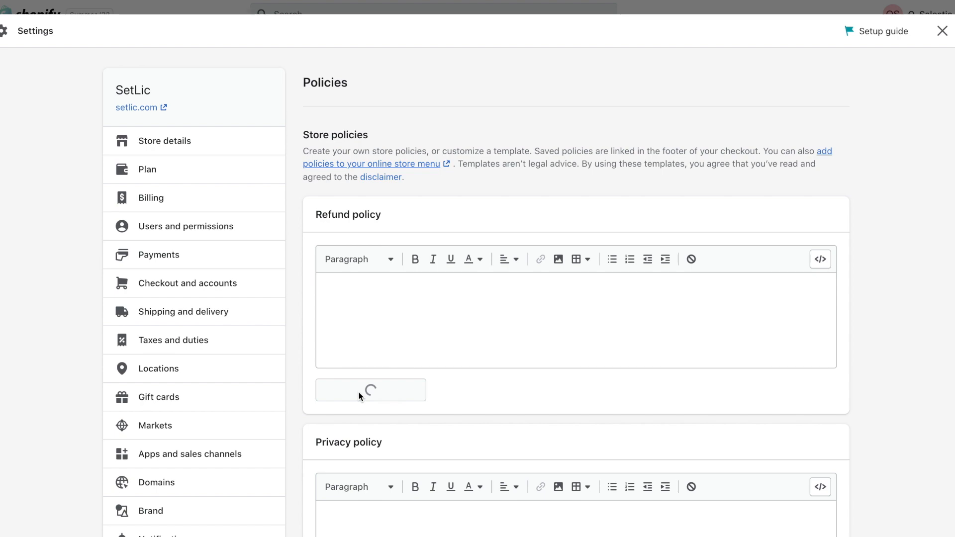
pyautogui.click(370, 390)
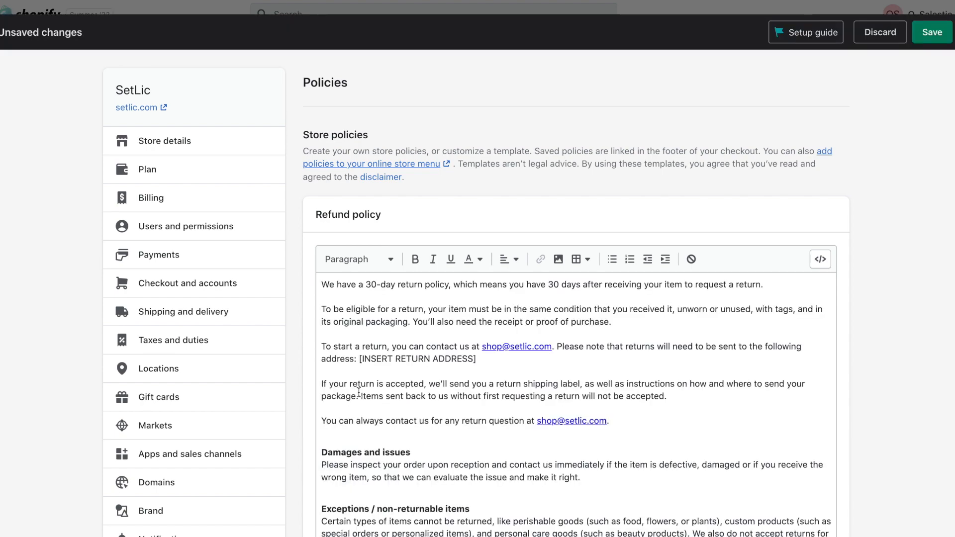
pyautogui.scroll(-3)
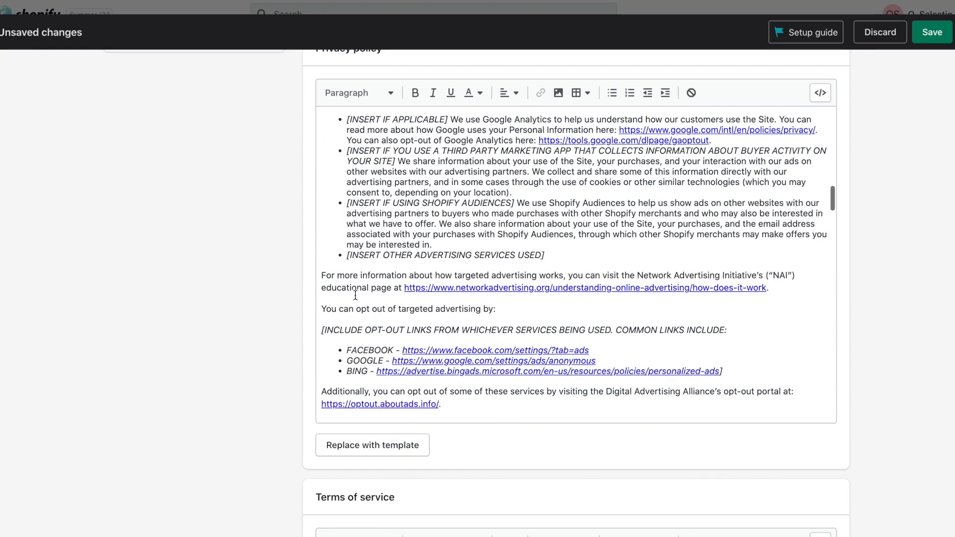
pyautogui.scroll(-3)
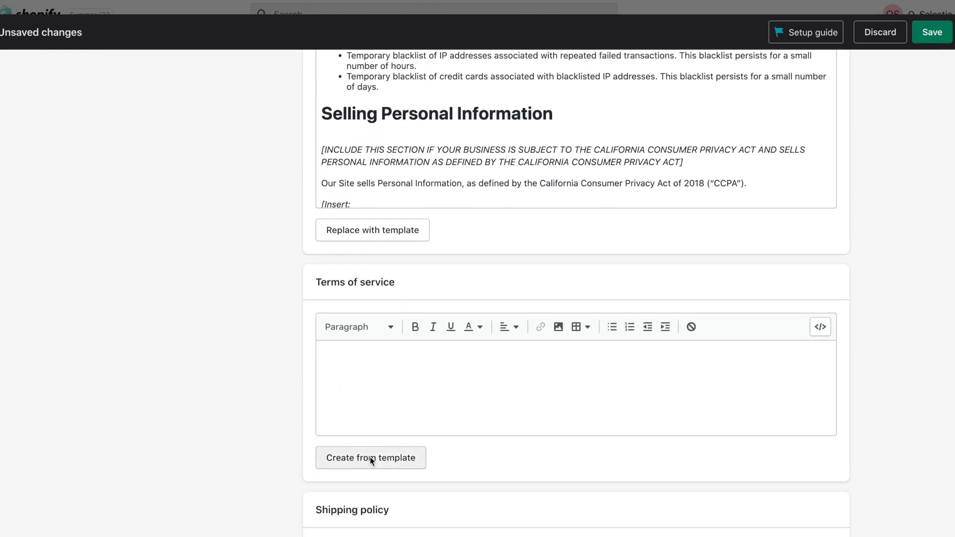
pyautogui.click(370, 457)
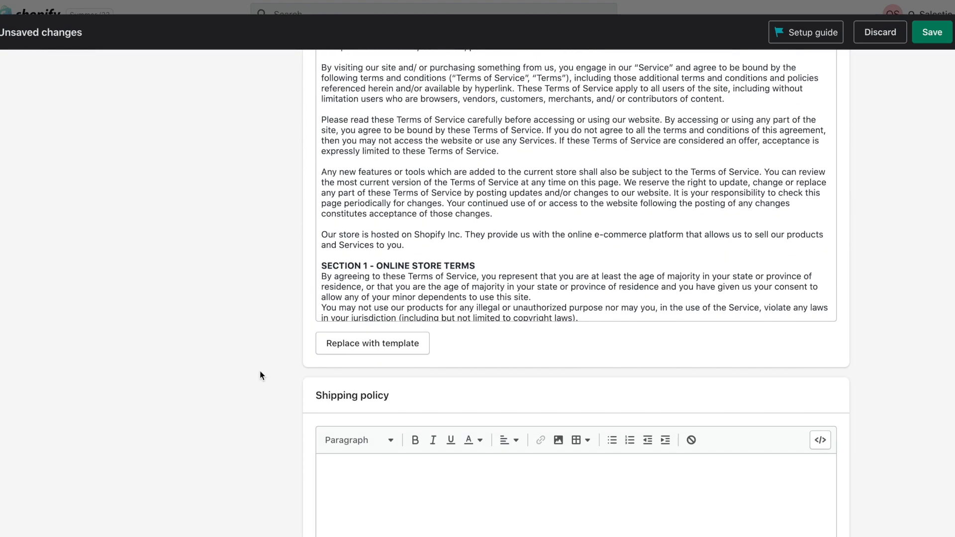
pyautogui.scroll(-3)
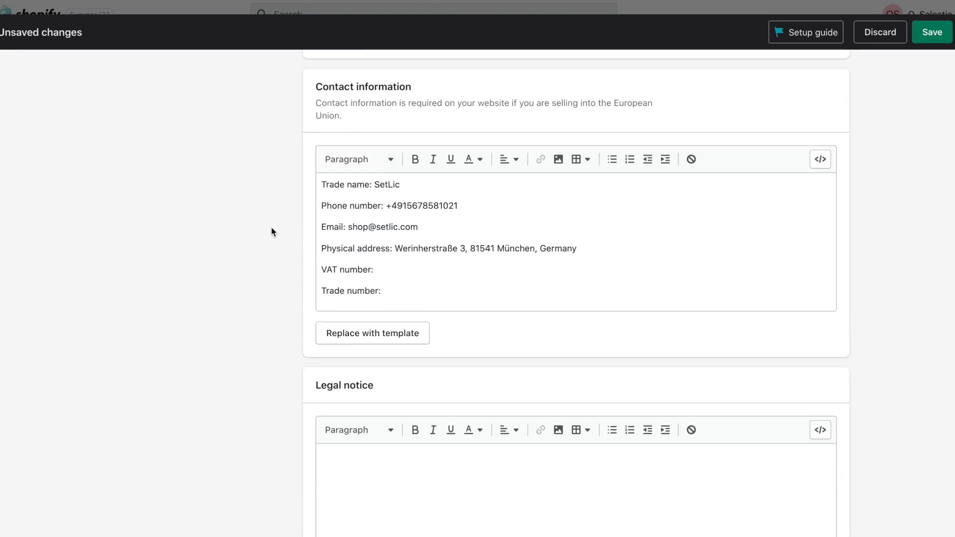
pyautogui.scroll(-3)
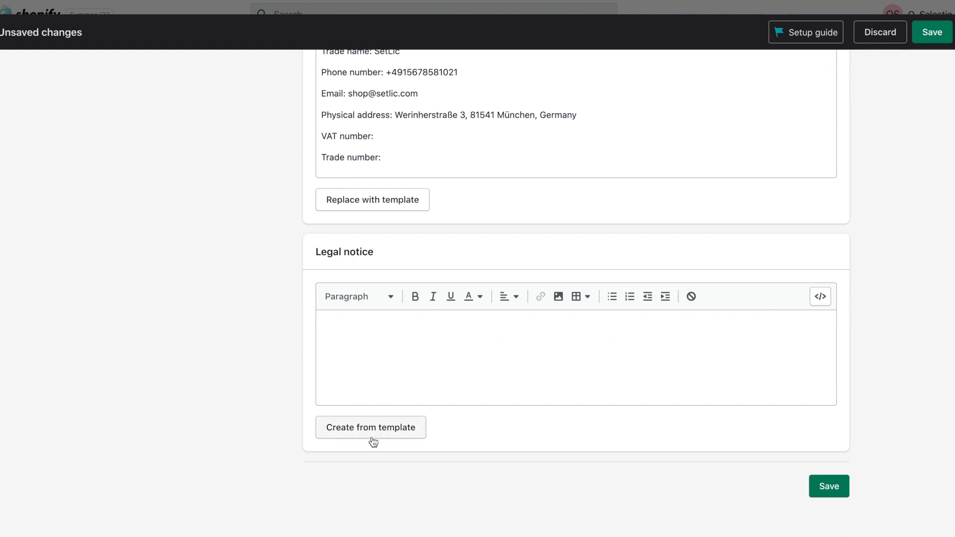
pyautogui.click(371, 426)
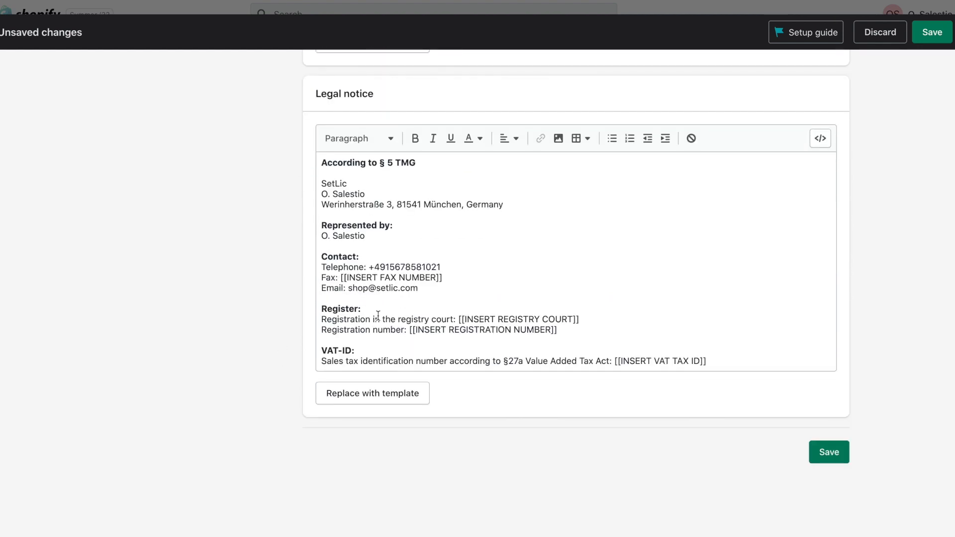
pyautogui.click(828, 452)
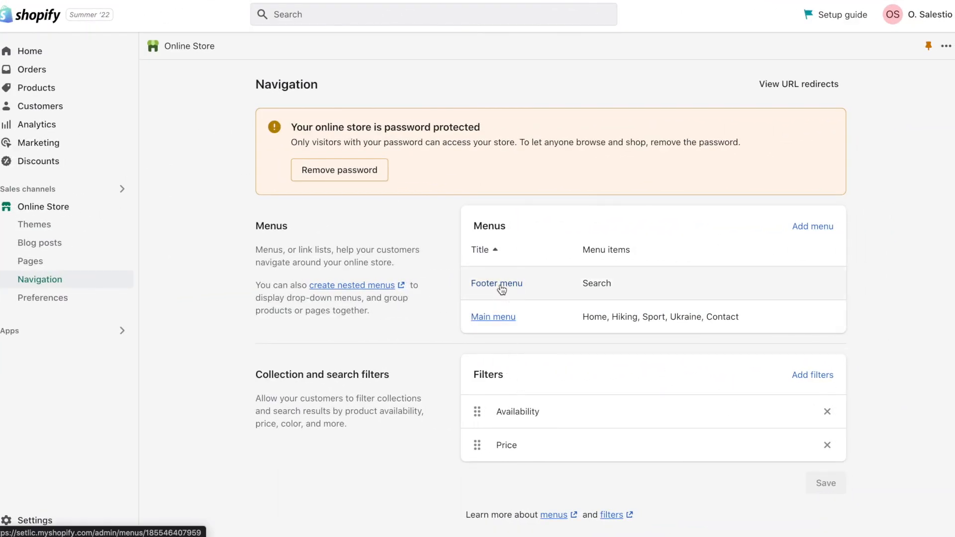
# Add policy page links like Legal Notice to the footer menu and save it
pyautogui.click(496, 283)
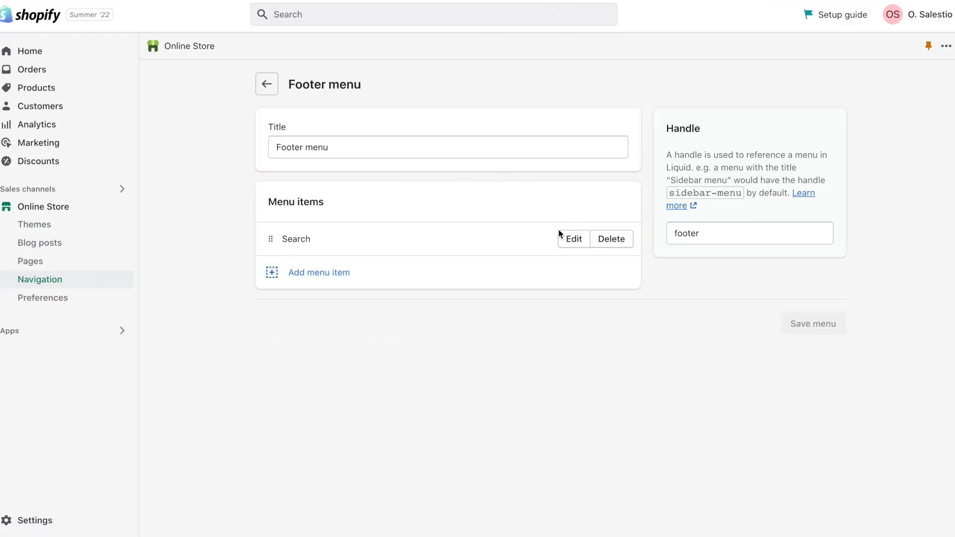
pyautogui.click(317, 273)
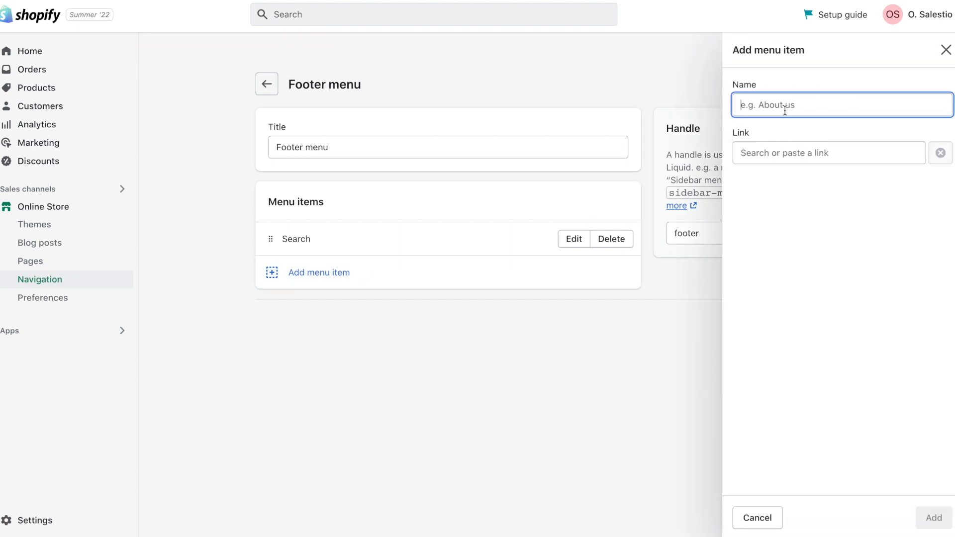
pyautogui.click(828, 153)
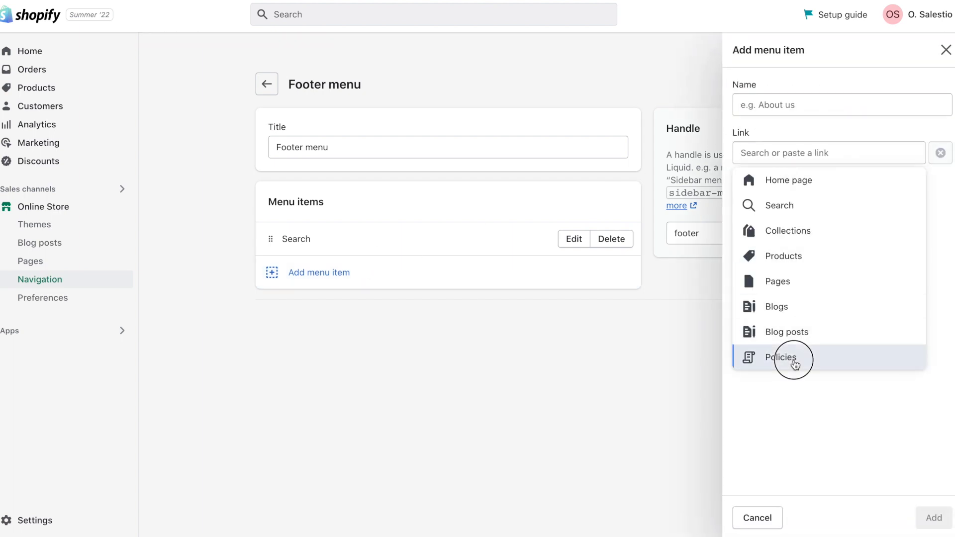
pyautogui.click(782, 357)
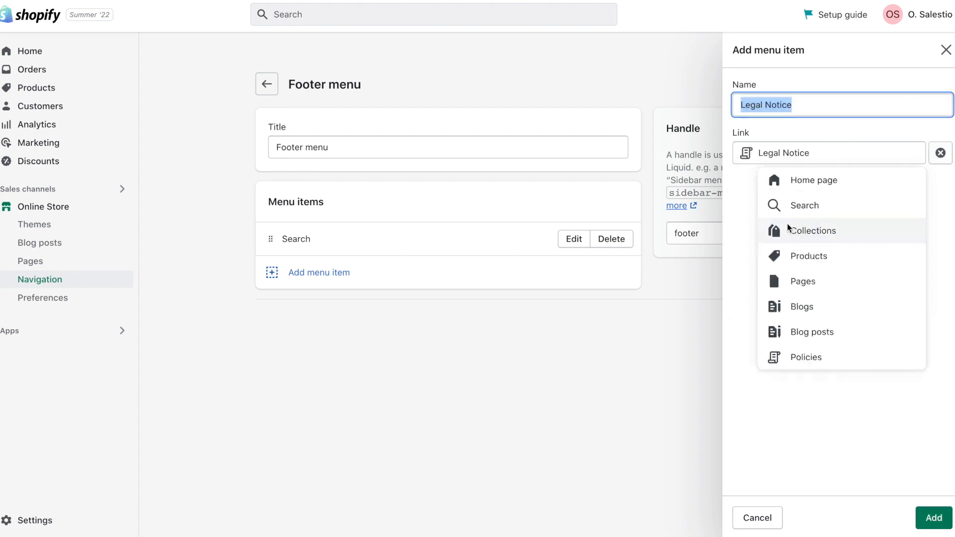
pyautogui.click(932, 518)
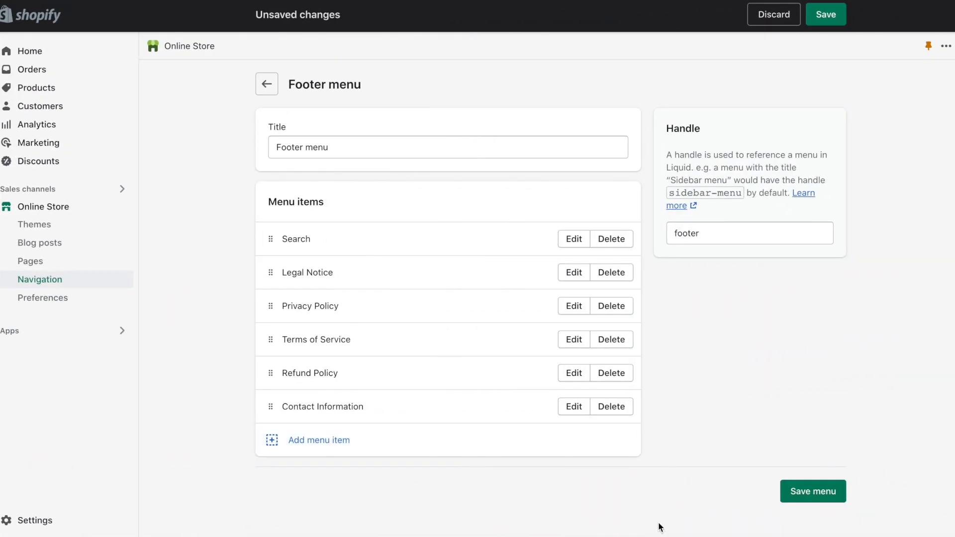
pyautogui.moveTo(619, 337)
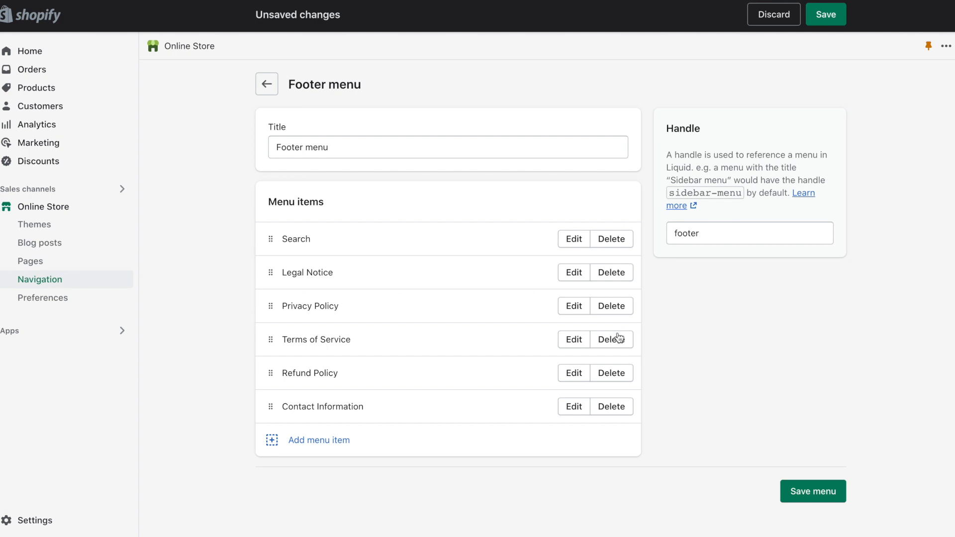
pyautogui.click(813, 492)
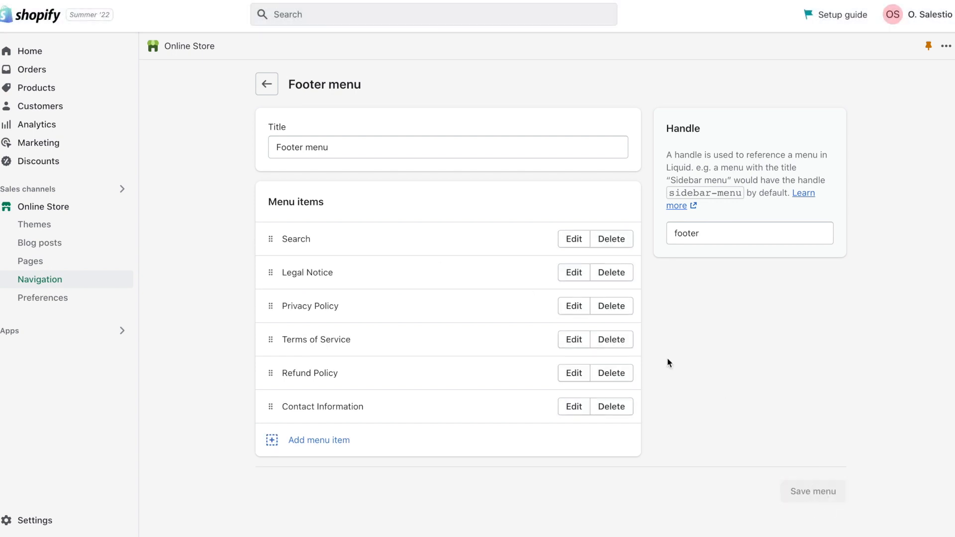
pyautogui.click(266, 85)
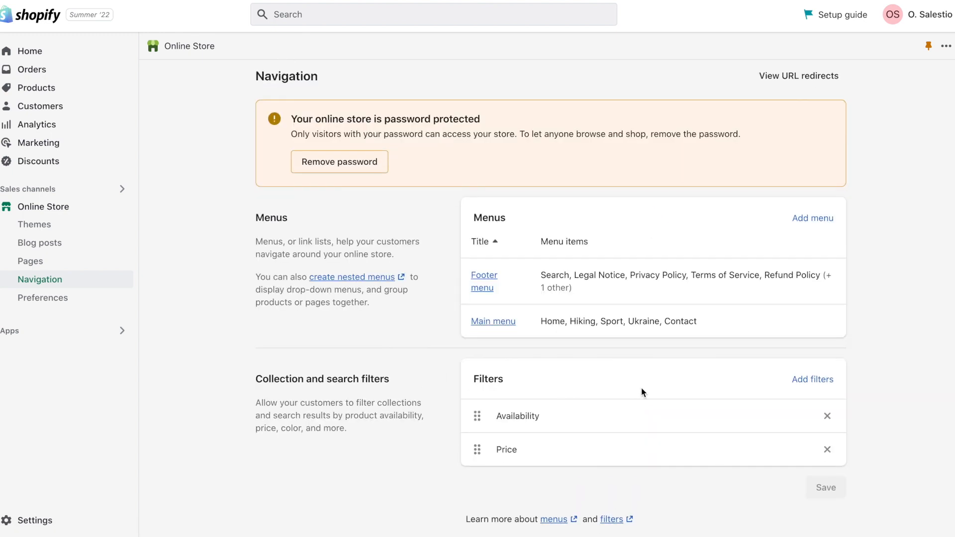
# Add and save the Product type filter, then open the Themes page
pyautogui.click(812, 379)
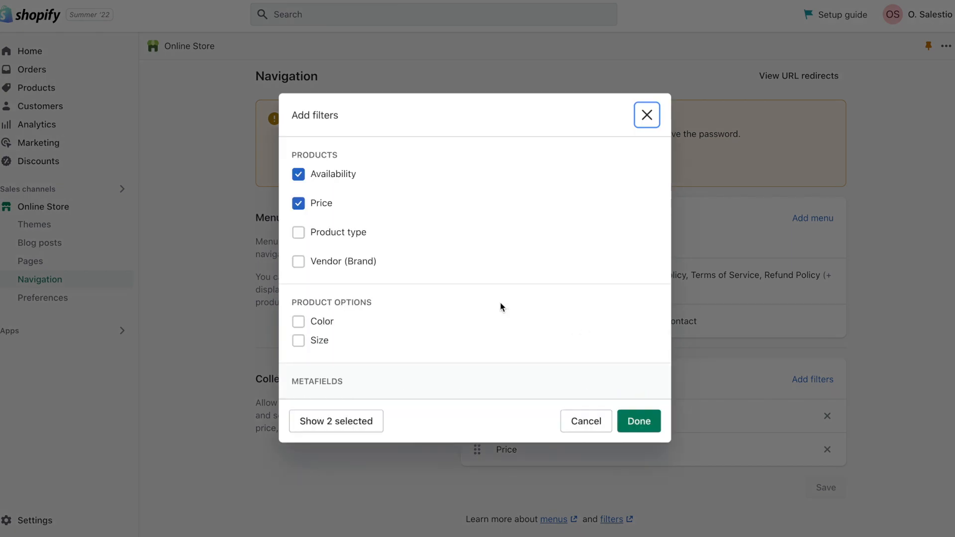
pyautogui.click(298, 233)
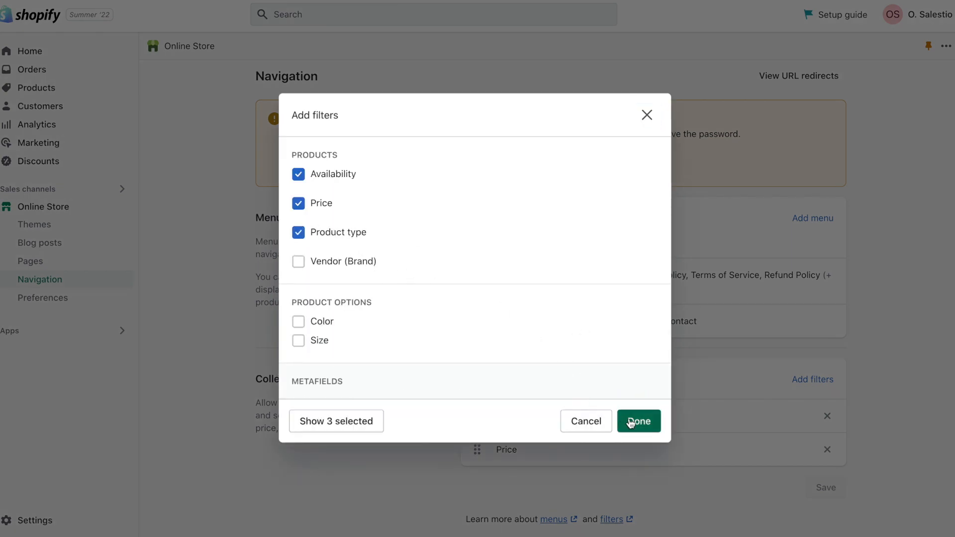
pyautogui.click(638, 421)
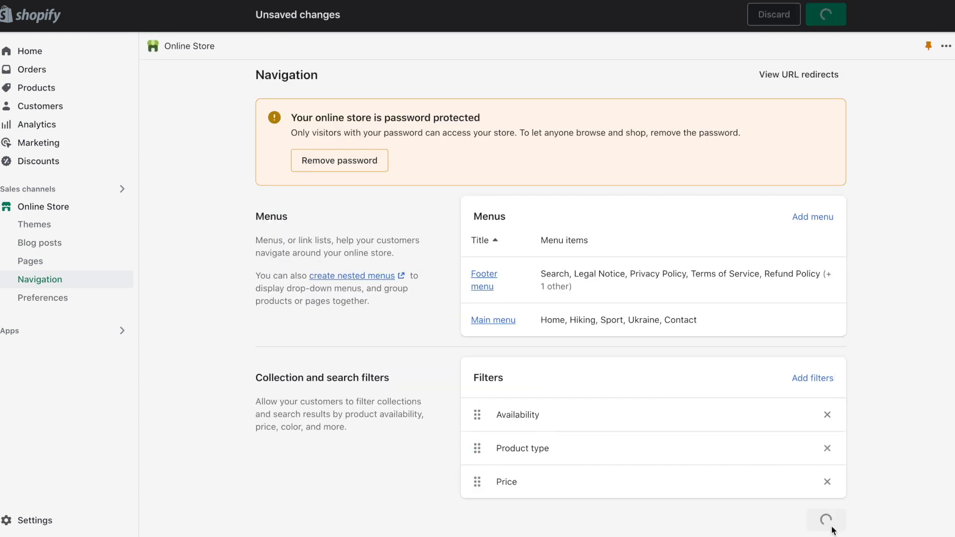
pyautogui.click(825, 14)
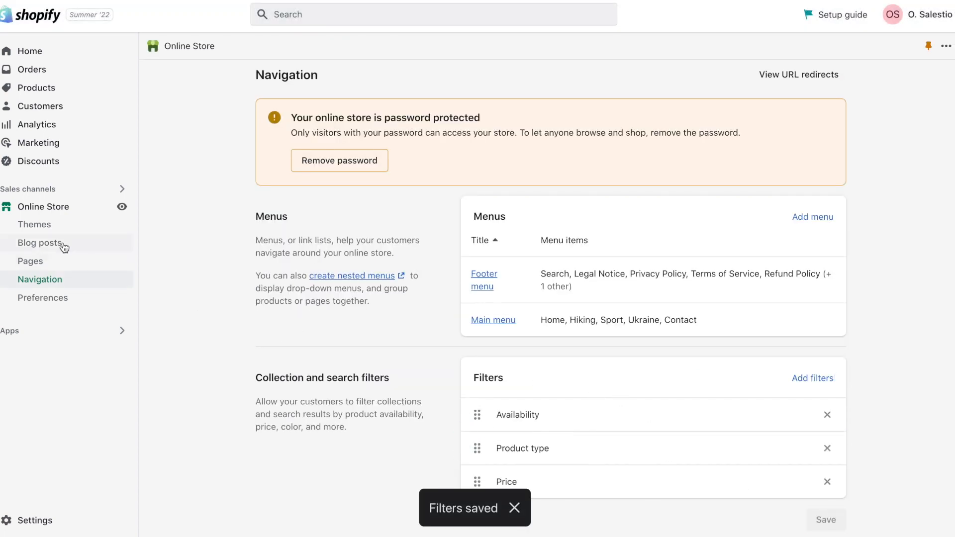
pyautogui.click(35, 224)
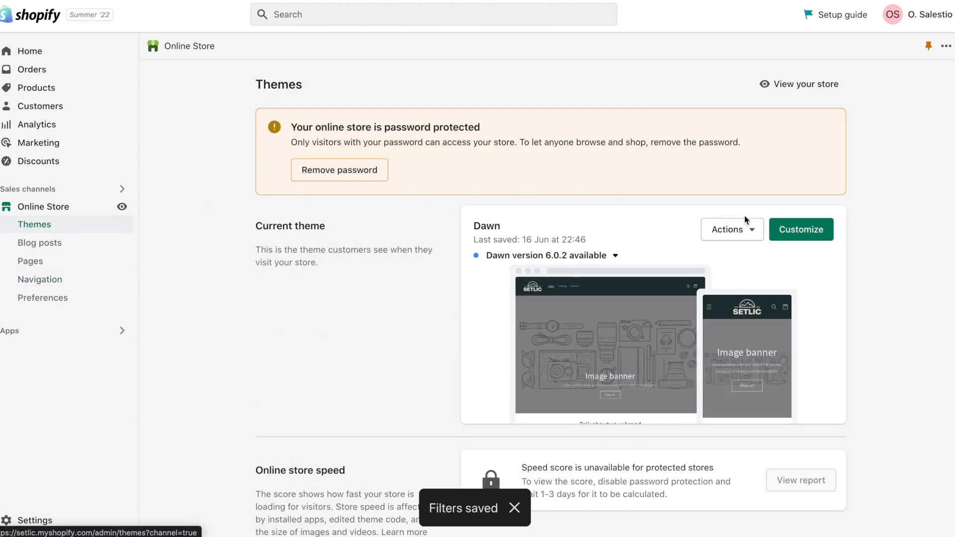
# Scroll to the current Dawn theme card and launch its theme editor
pyautogui.scroll(-3)
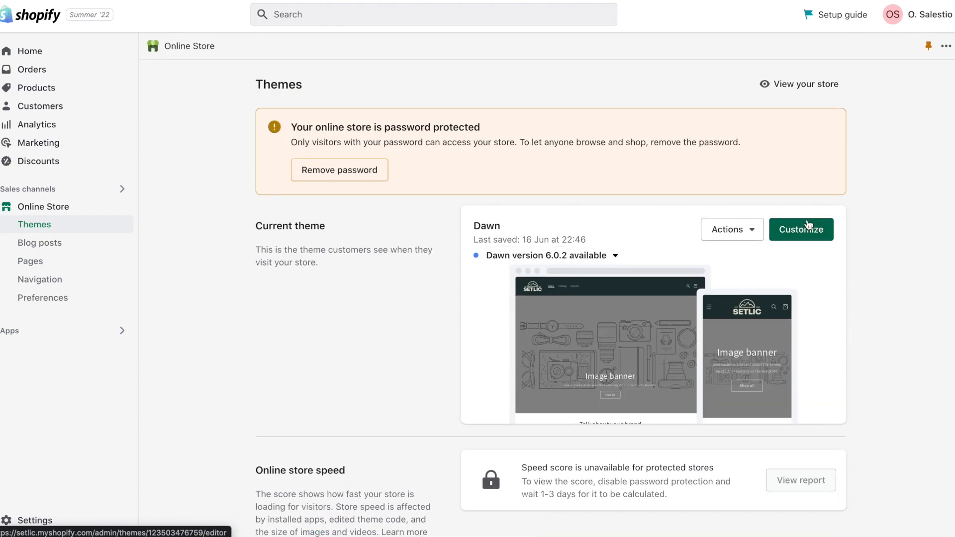
pyautogui.click(800, 229)
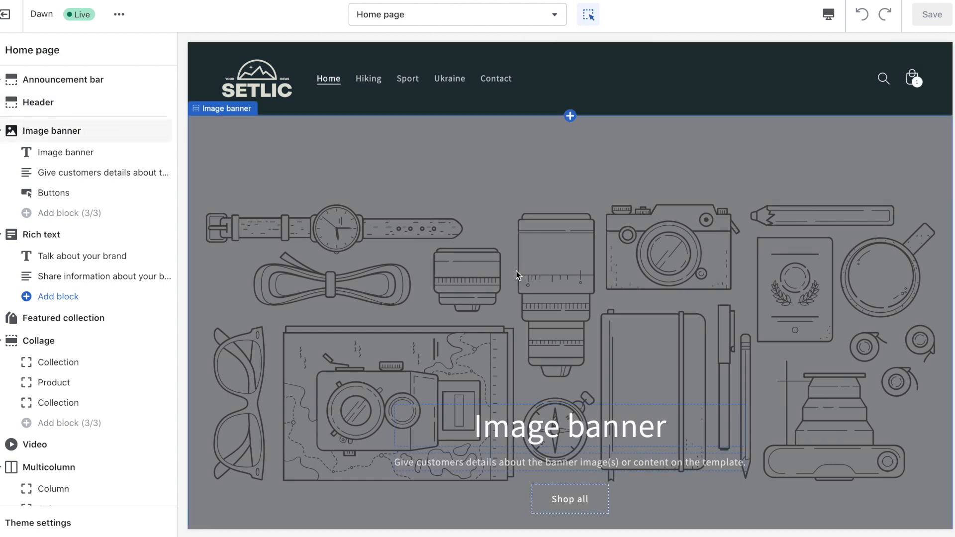
# Give the image banner the woman-in-a-field photo, heading 'Setlic T-Shirts and more', medium height
pyautogui.click(53, 130)
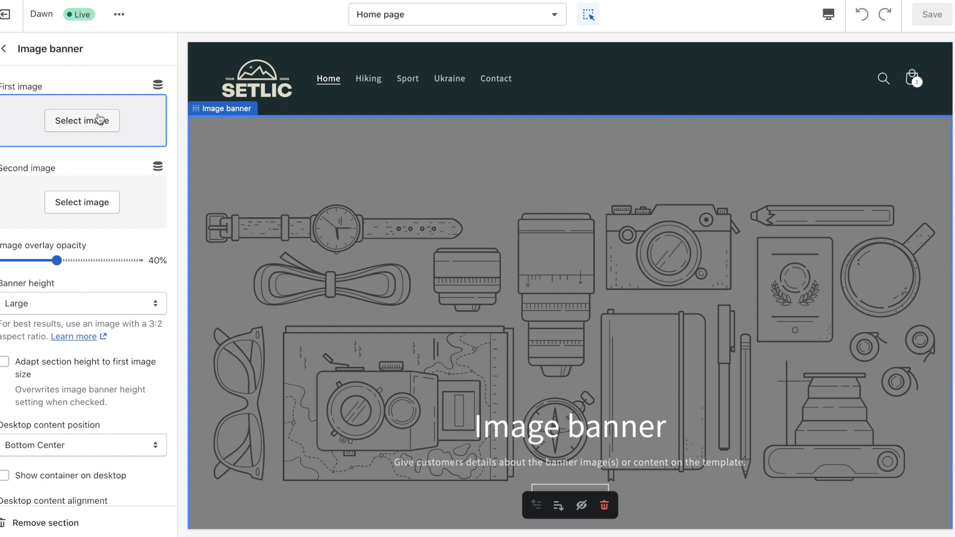
pyautogui.click(82, 120)
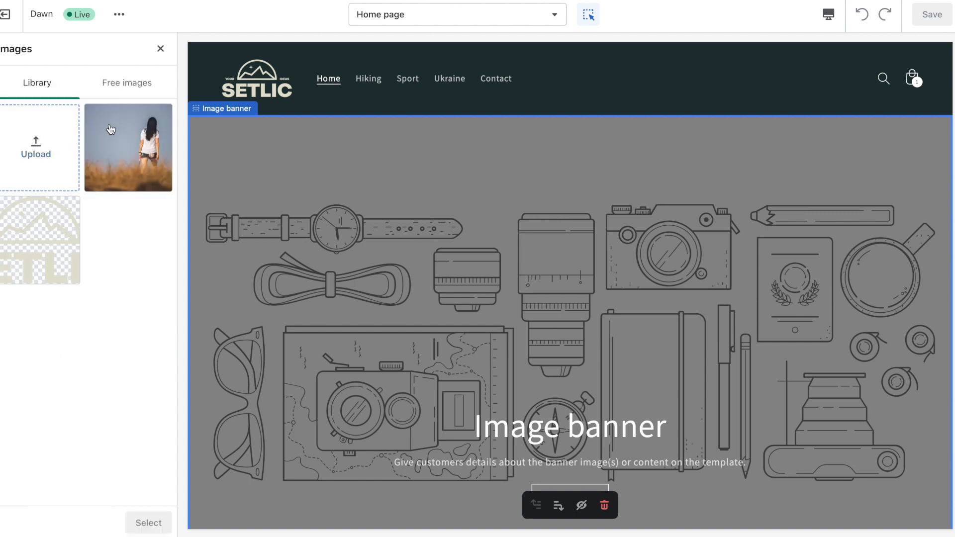
pyautogui.click(128, 147)
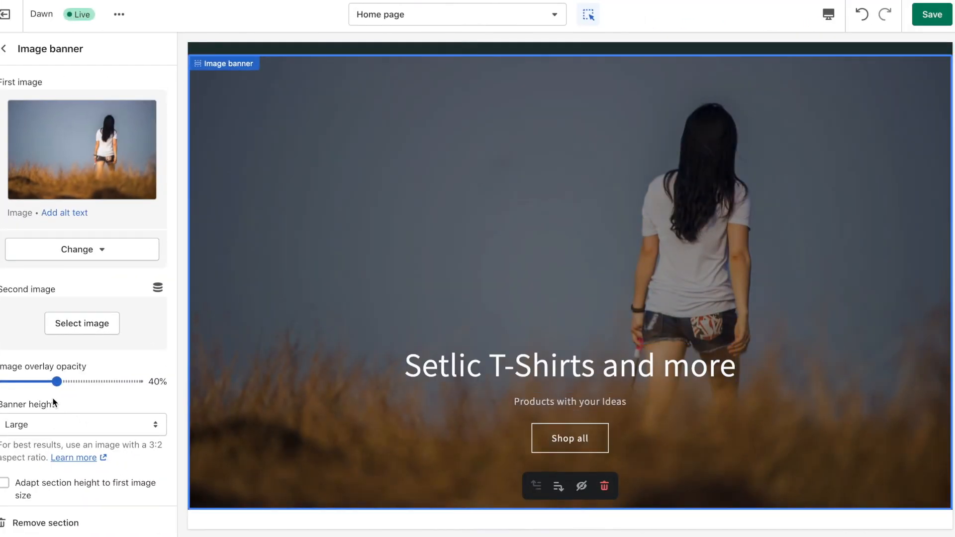
pyautogui.moveTo(56, 382); pyautogui.dragTo(25, 382)
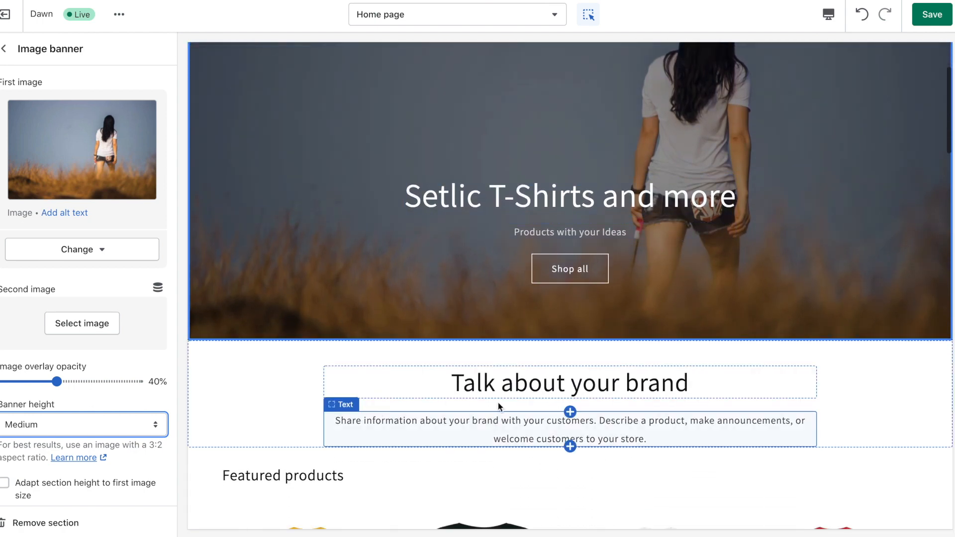
pyautogui.click(566, 383)
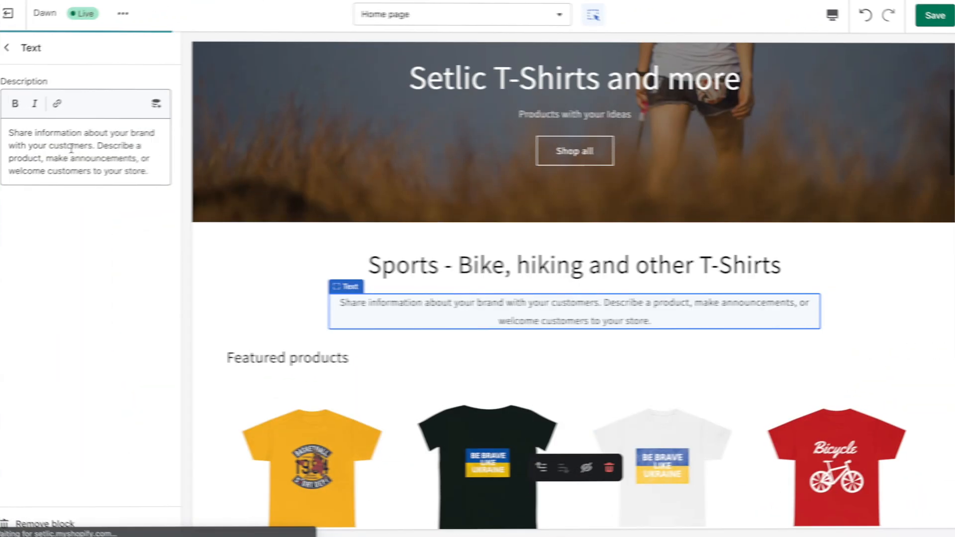
# Set rich-text heading 'Sports - Bike, hiking and other T-Shirts' and description 'Different products for your inspiration'
pyautogui.scroll(-3)
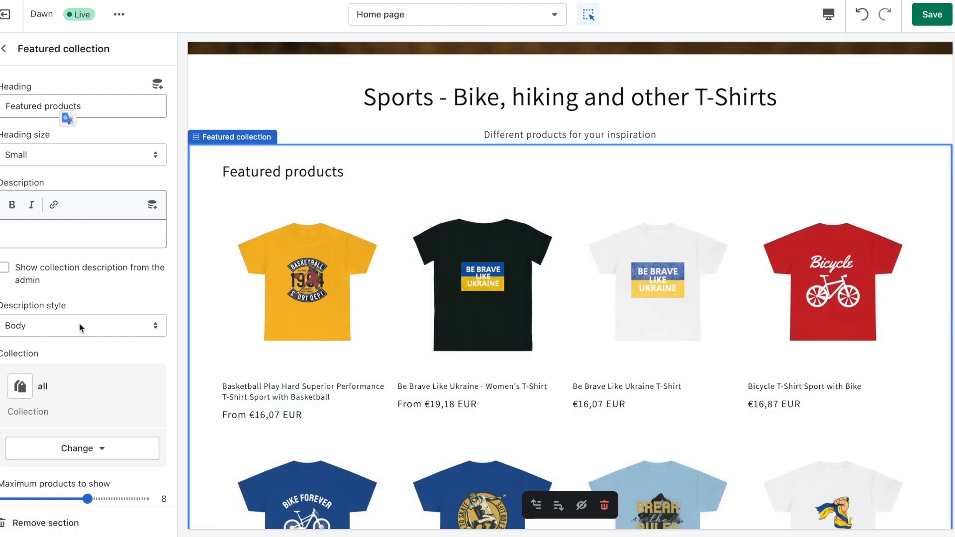
# Switch the featured collection section to Favourite, leaving only the basketball T-shirt shown
pyautogui.scroll(-3)
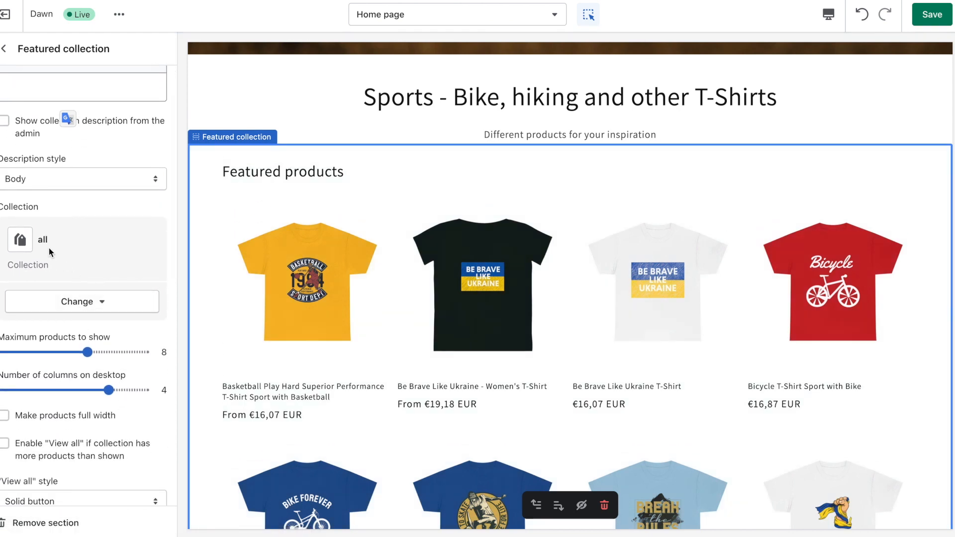
pyautogui.click(77, 302)
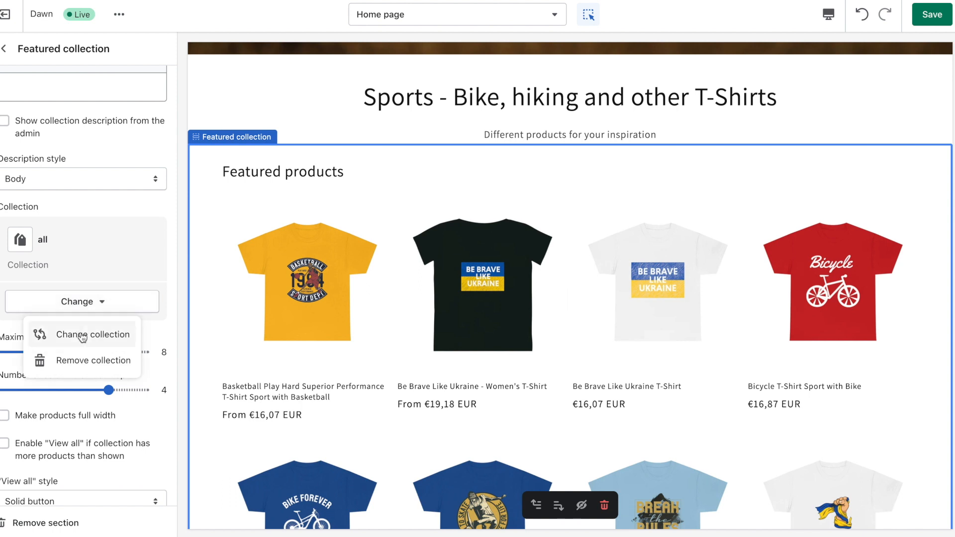
pyautogui.click(92, 334)
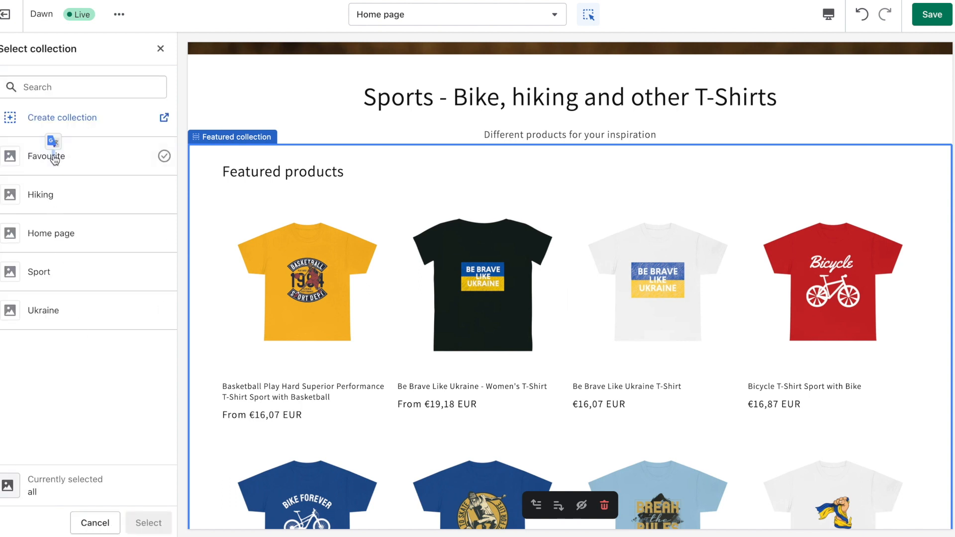
pyautogui.click(46, 156)
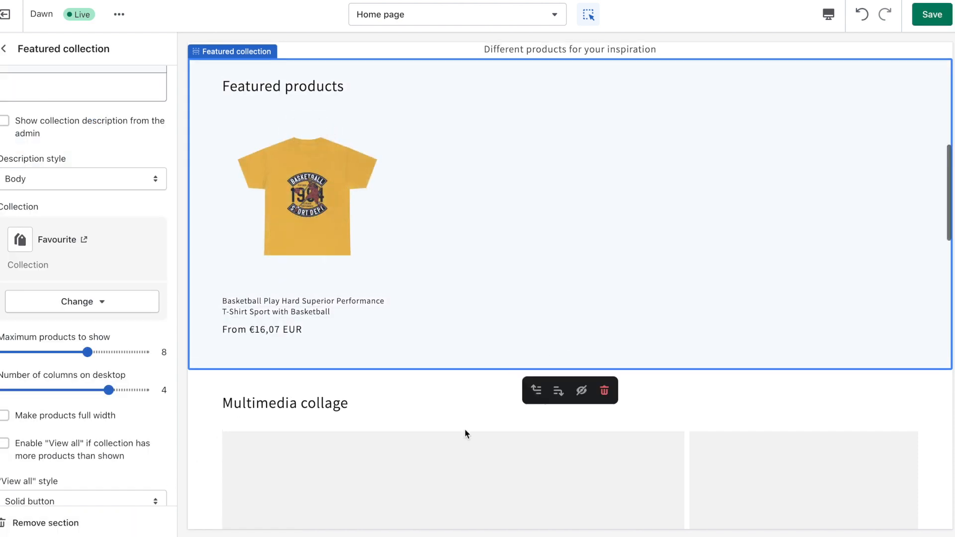
# Change the collage section heading to 'Best collections'
pyautogui.click(284, 403)
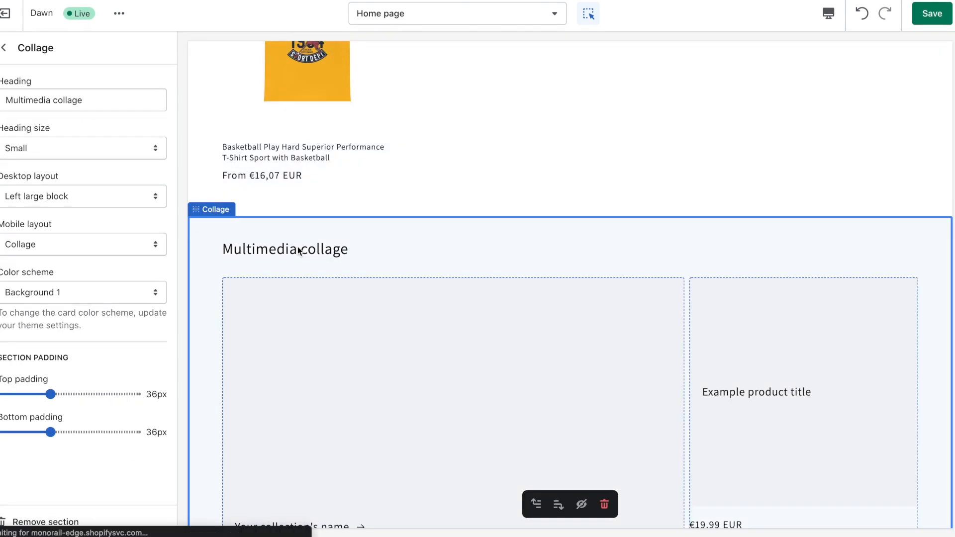
pyautogui.moveTo(353, 250)
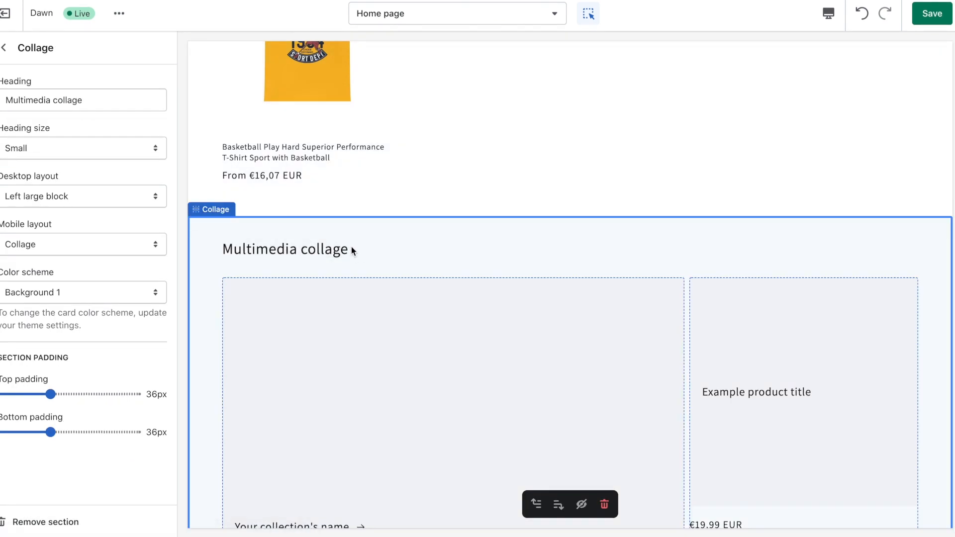
pyautogui.click(84, 100)
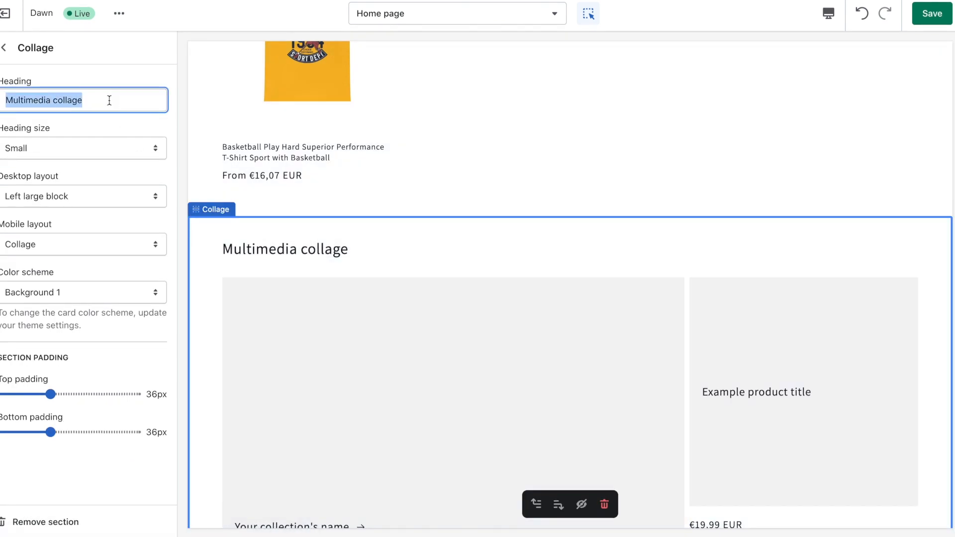
pyautogui.write('Best collections')
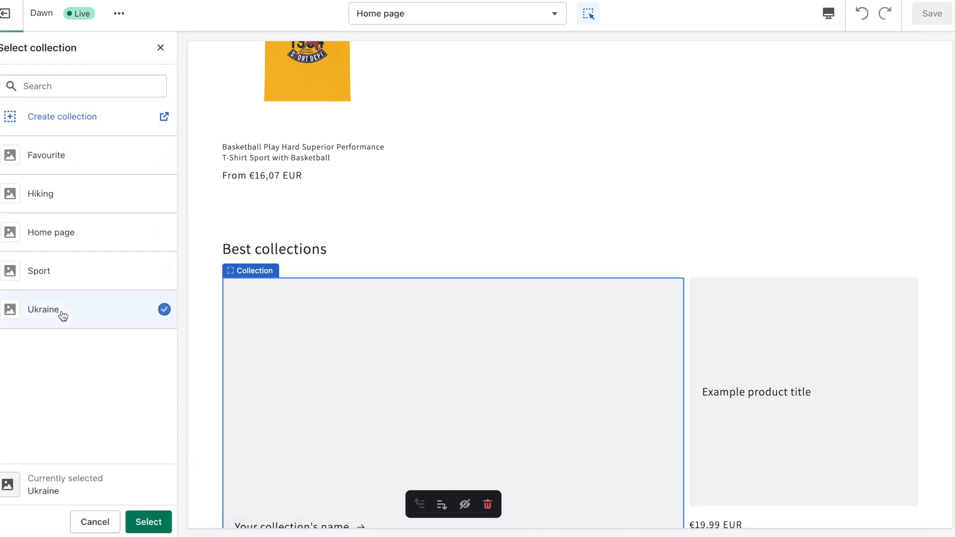
# Fill the collage blocks with the Ukraine collection, Bike Forever T-Shirt and Hiking collection
pyautogui.click(148, 522)
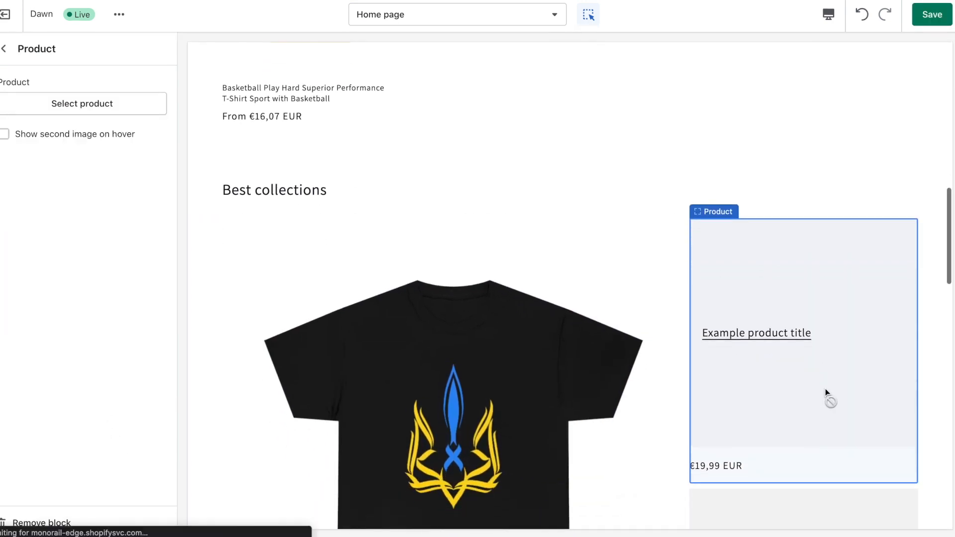
pyautogui.click(82, 103)
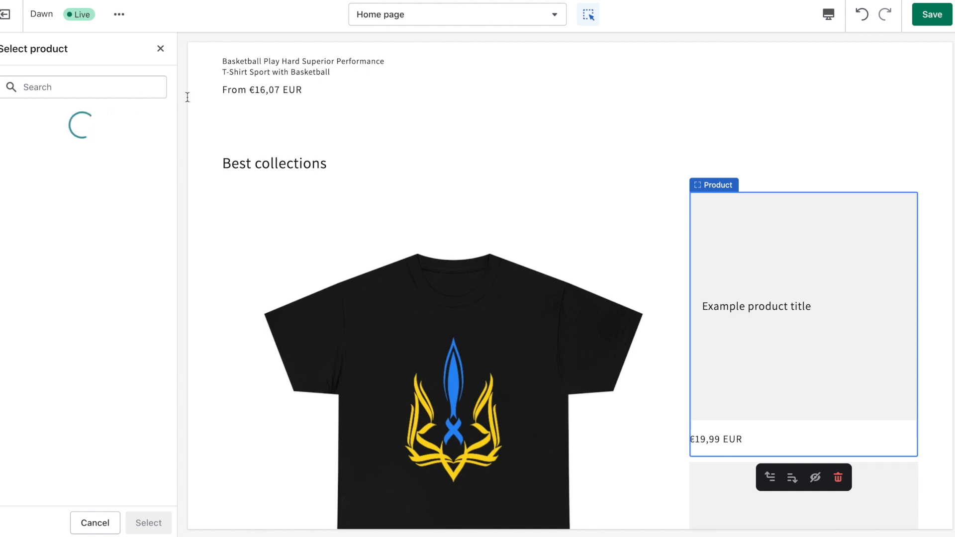
pyautogui.click(91, 310)
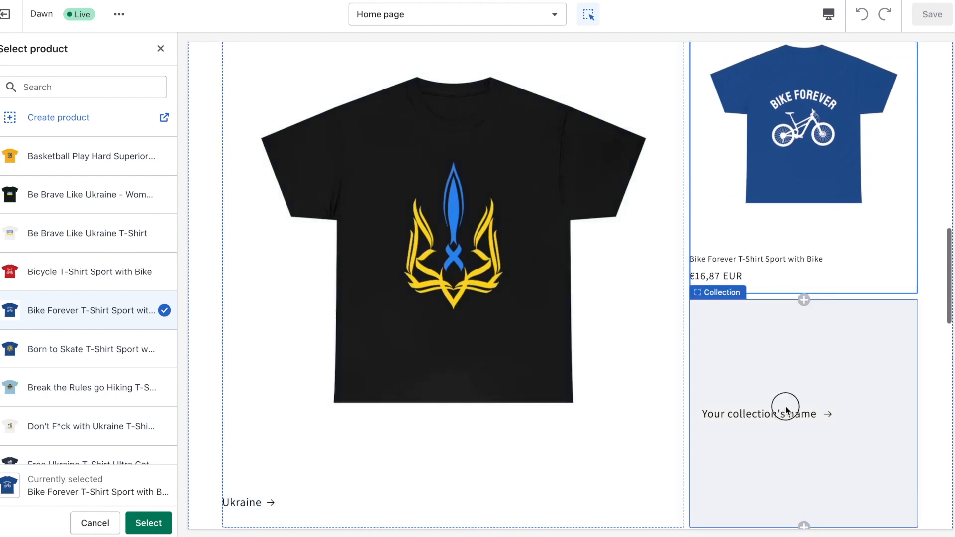
pyautogui.click(149, 523)
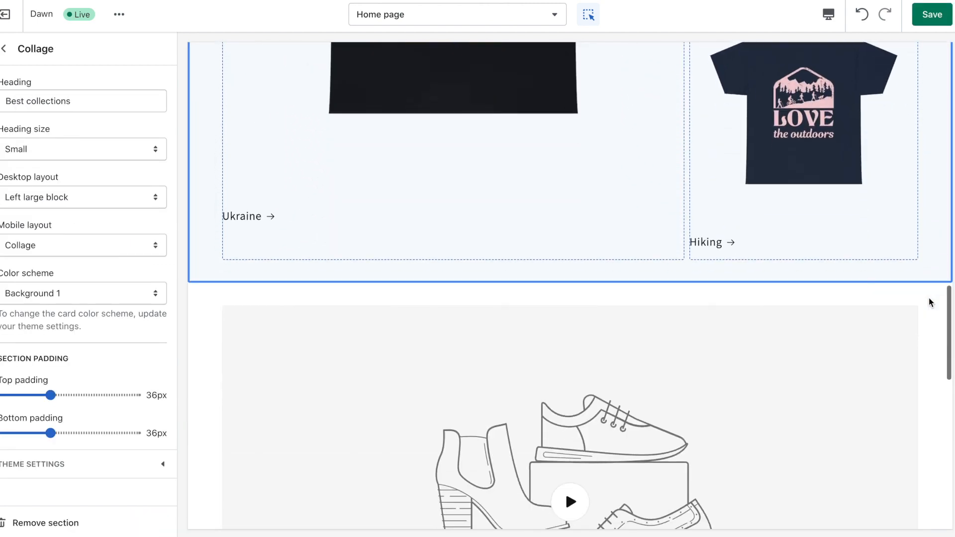
pyautogui.click(569, 396)
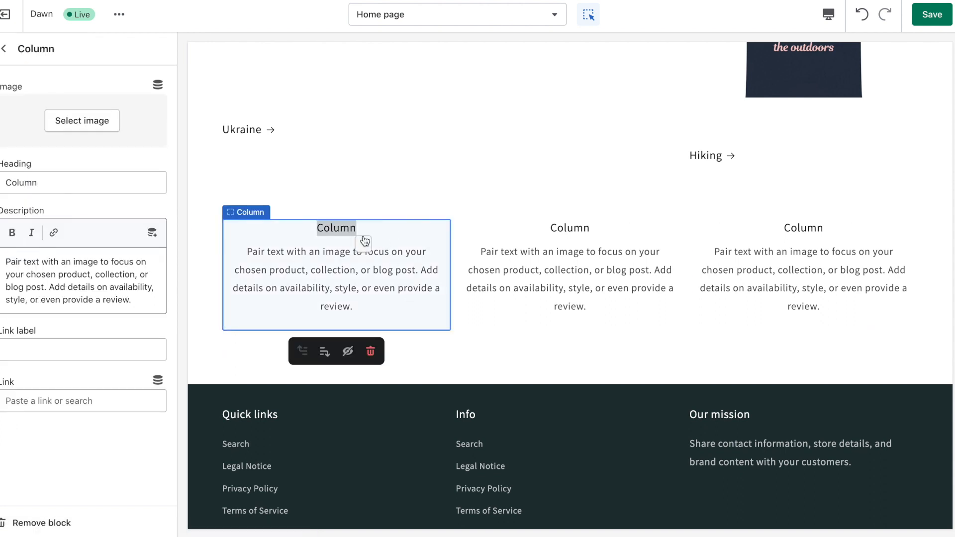
# Change the first multicolumn column headings to 'Shipping Conditions' and 'Payment'
pyautogui.click(83, 182)
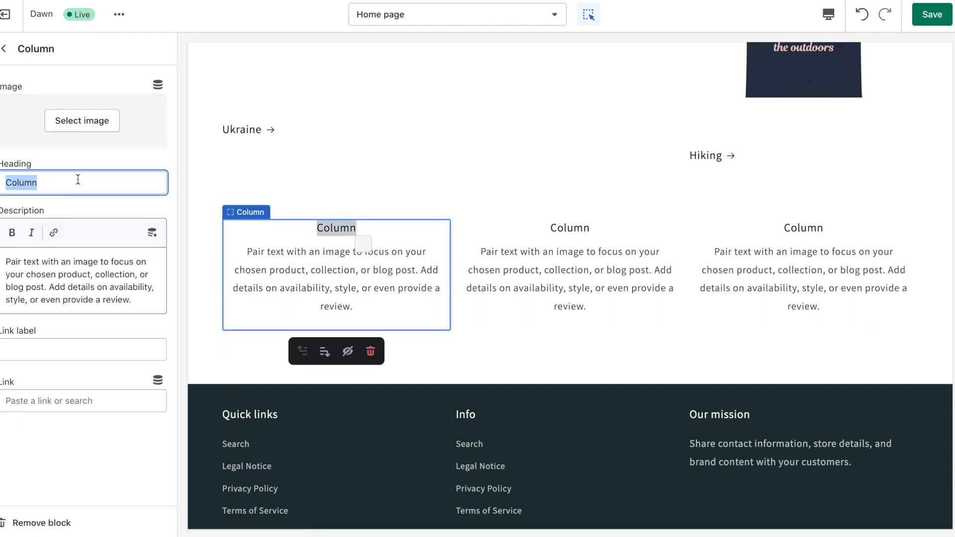
pyautogui.write('Shipping')
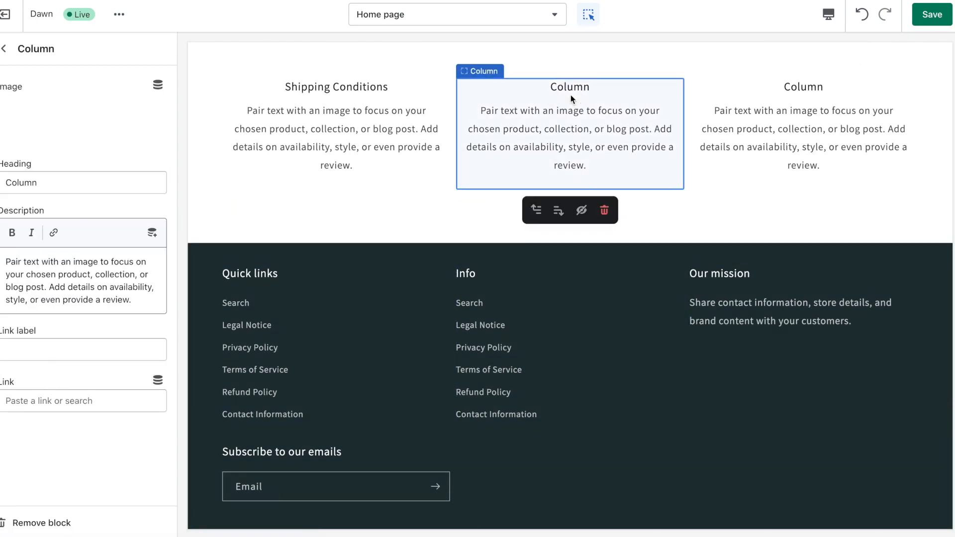
pyautogui.write('Payment')
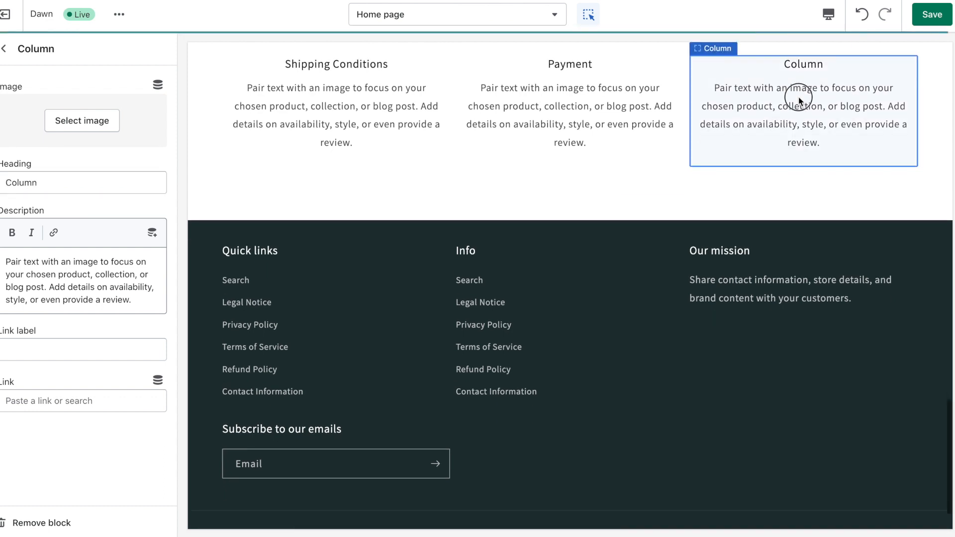
pyautogui.write('Re')
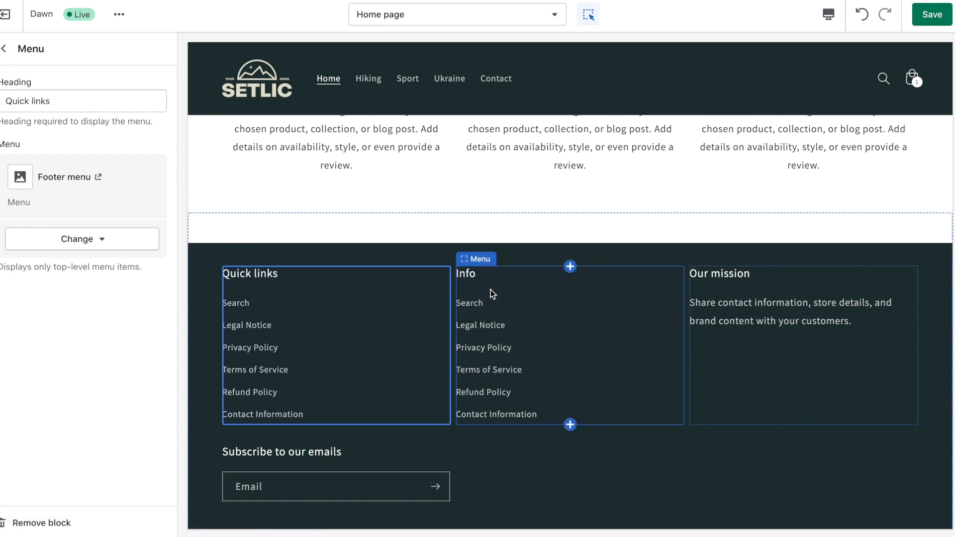
# Delete the footer's Info menu block so only Quick links and Our mission remain
pyautogui.click(570, 344)
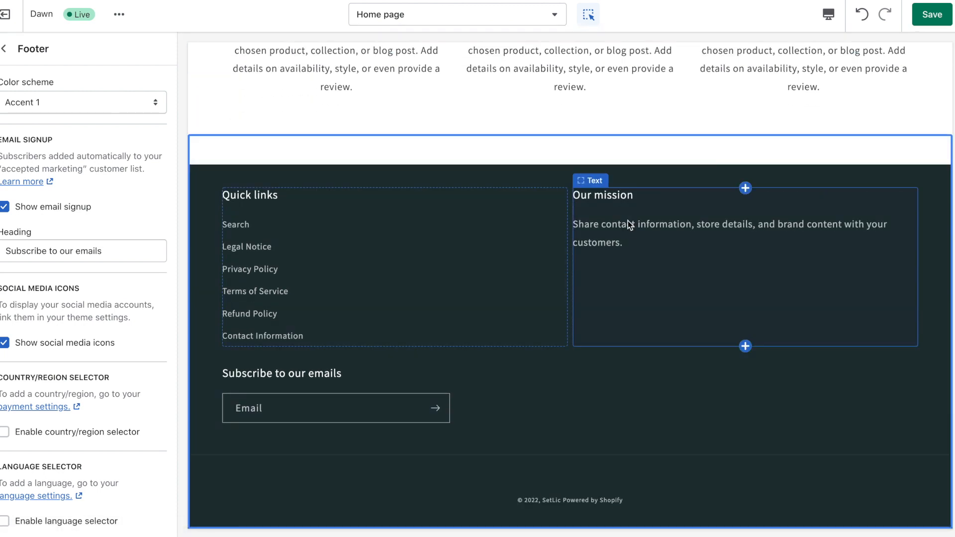
pyautogui.click(602, 195)
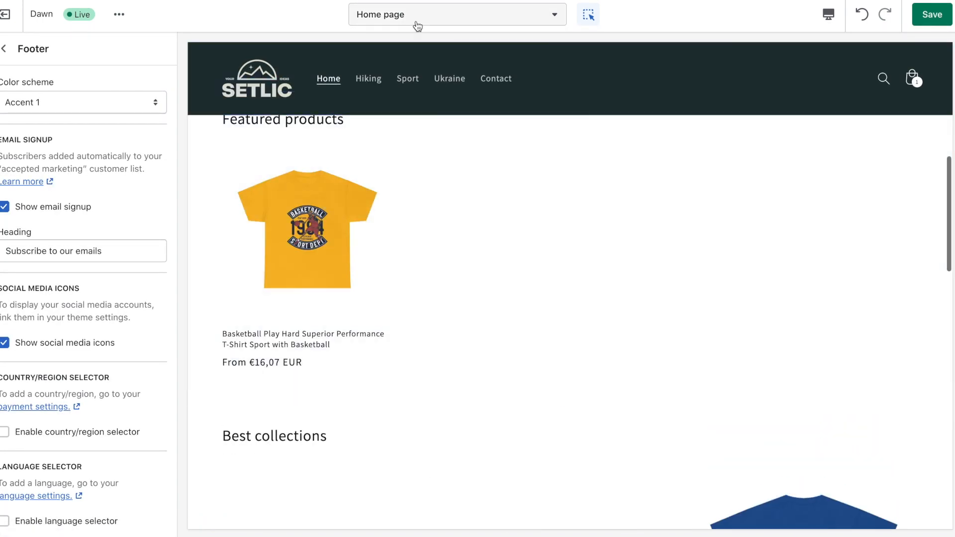
# In the default product template, set the Image with text picture to the young man's portrait
pyautogui.click(457, 14)
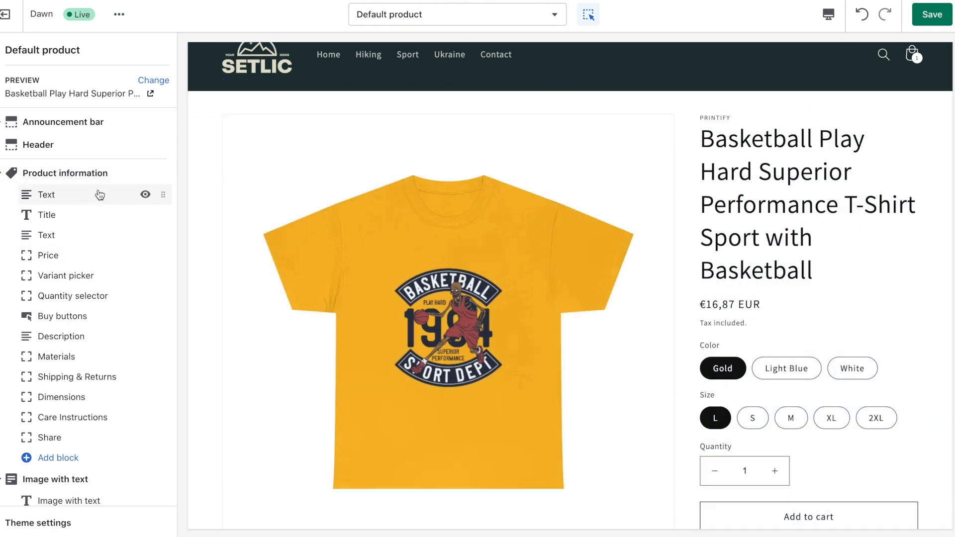
pyautogui.scroll(-3)
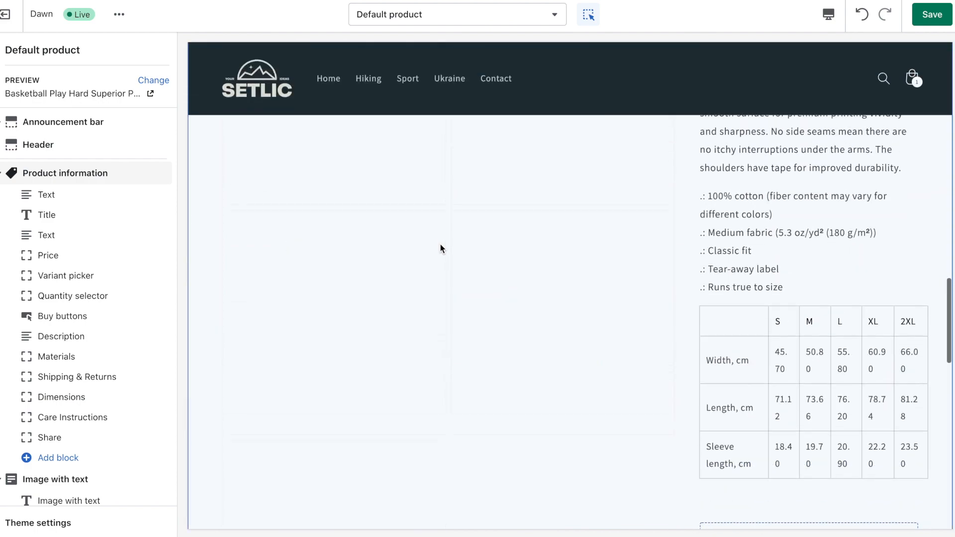
pyautogui.scroll(-3)
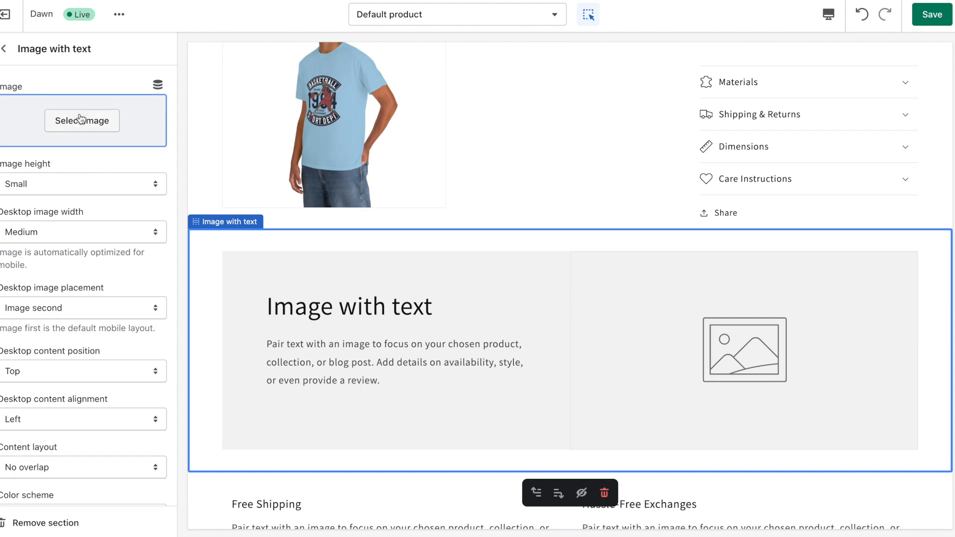
pyautogui.click(82, 120)
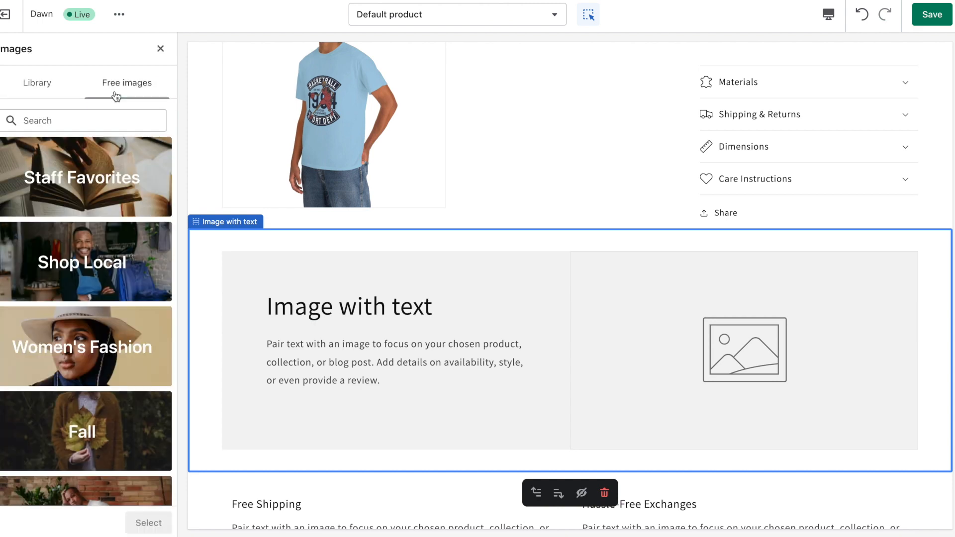
pyautogui.scroll(-3)
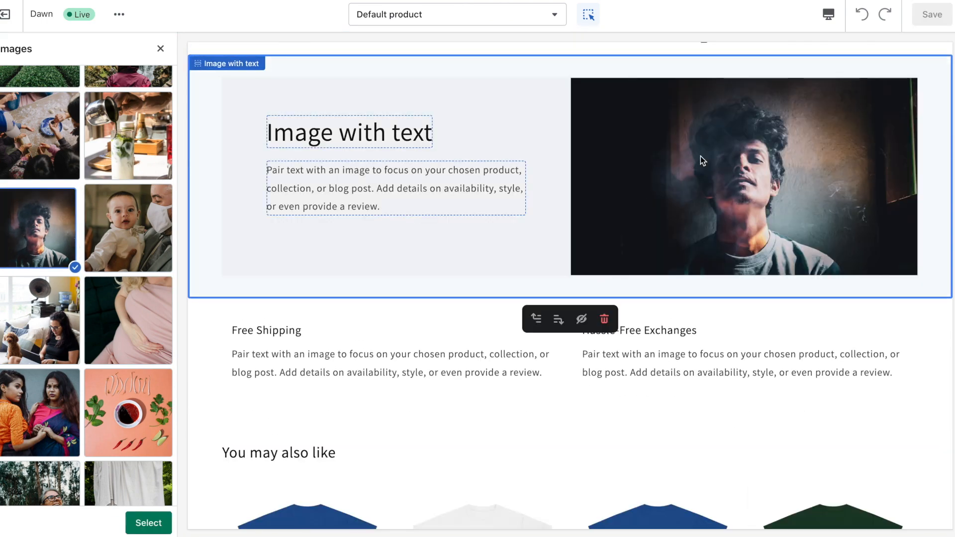
pyautogui.click(456, 14)
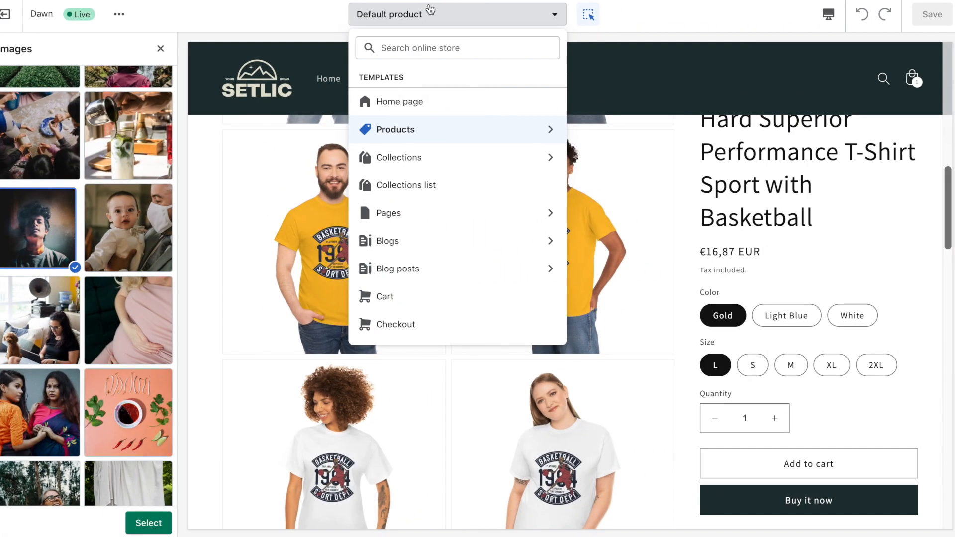
# Preview the collection, cart and checkout templates, then save the theme and exit the editor
pyautogui.click(399, 157)
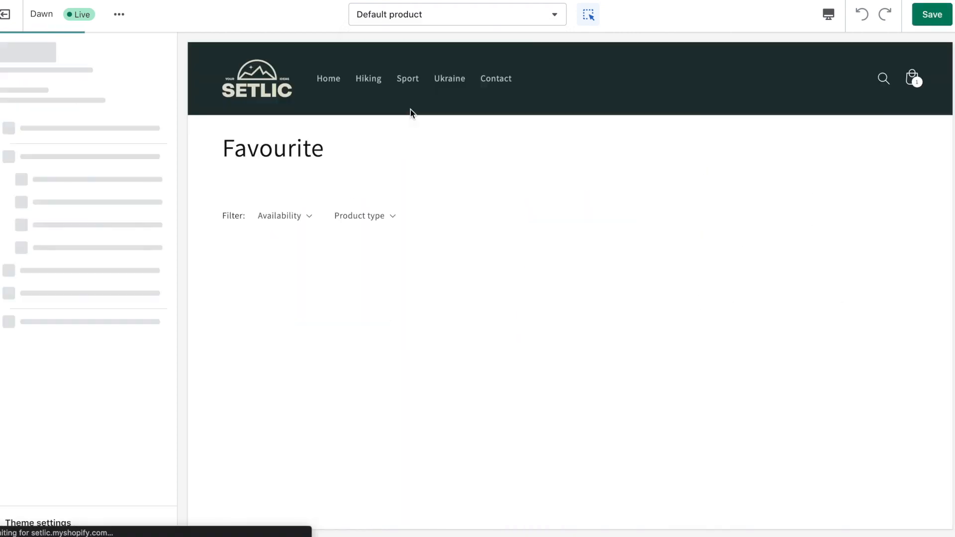
pyautogui.click(456, 14)
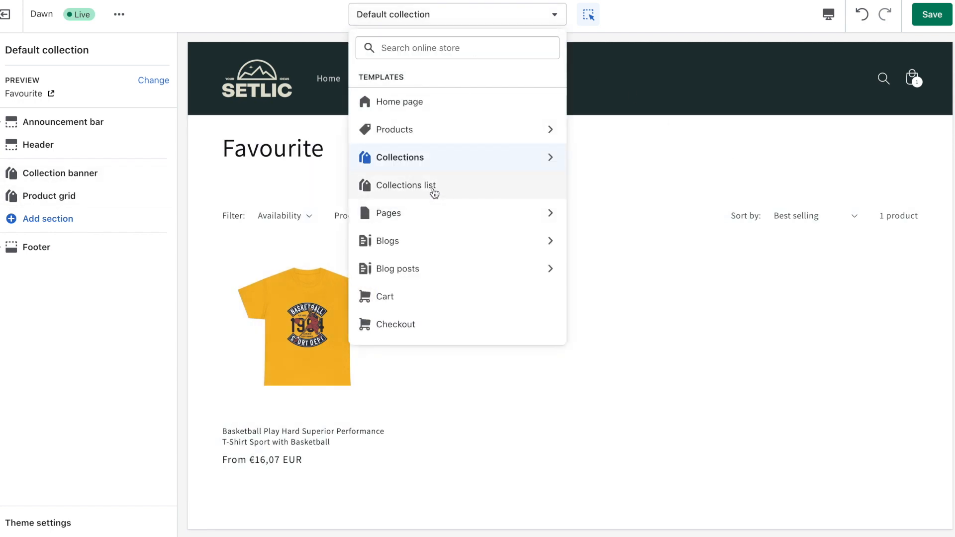
pyautogui.click(385, 298)
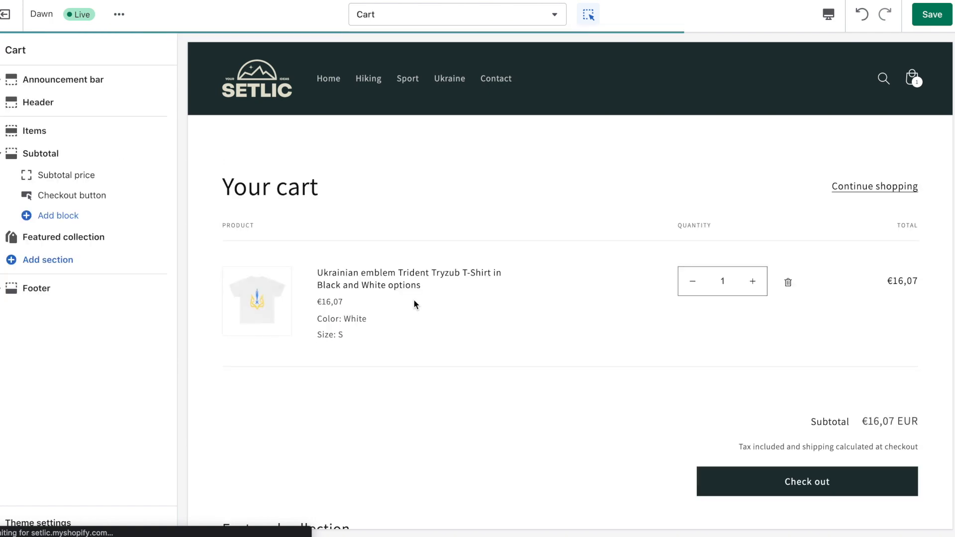
pyautogui.scroll(-3)
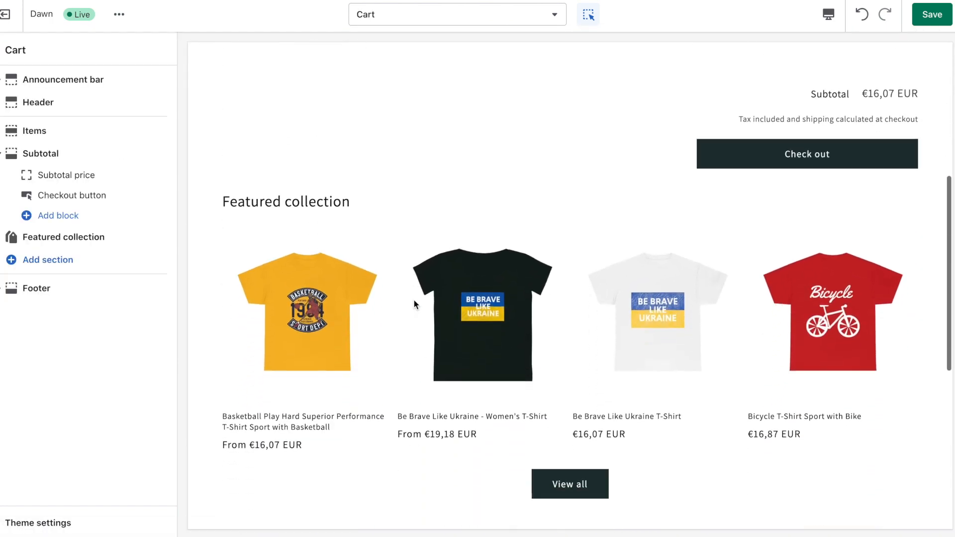
pyautogui.click(457, 14)
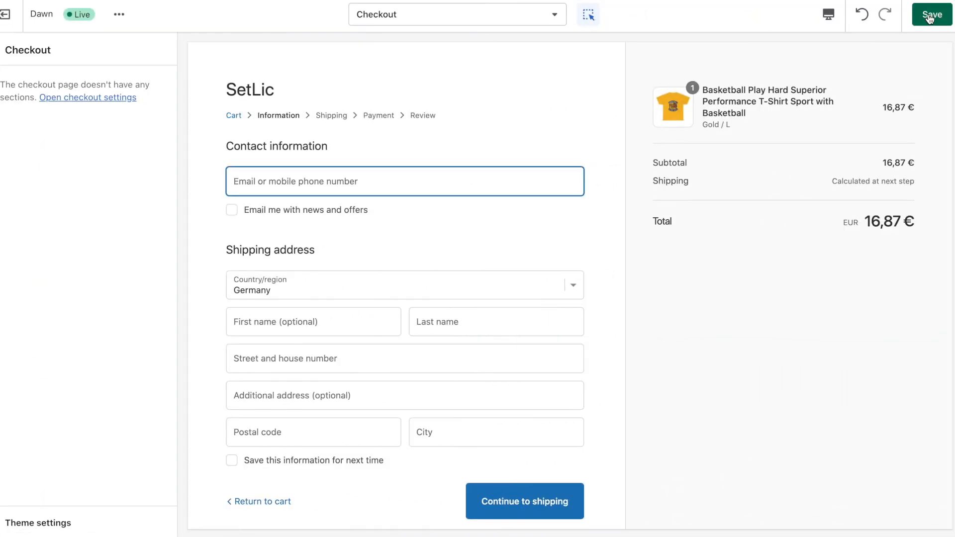
pyautogui.click(931, 14)
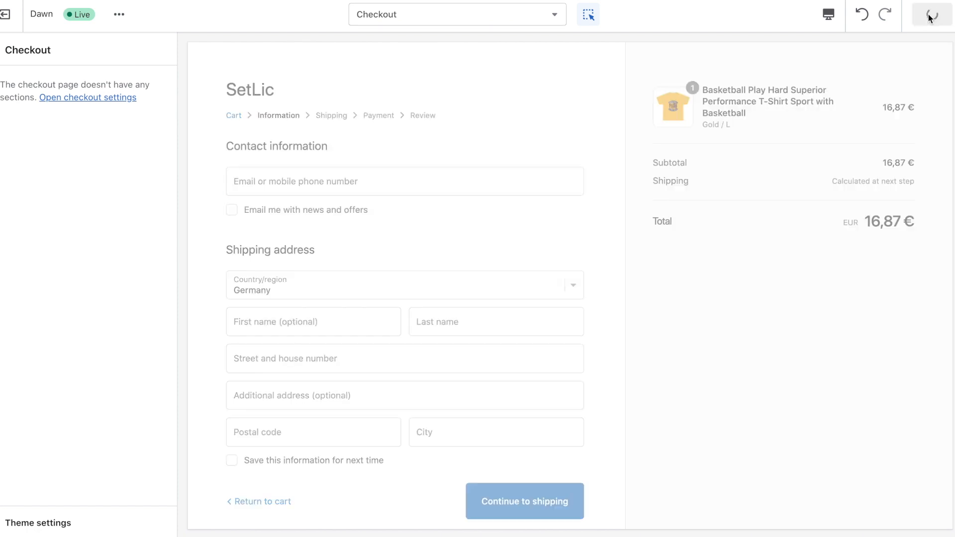
pyautogui.click(931, 14)
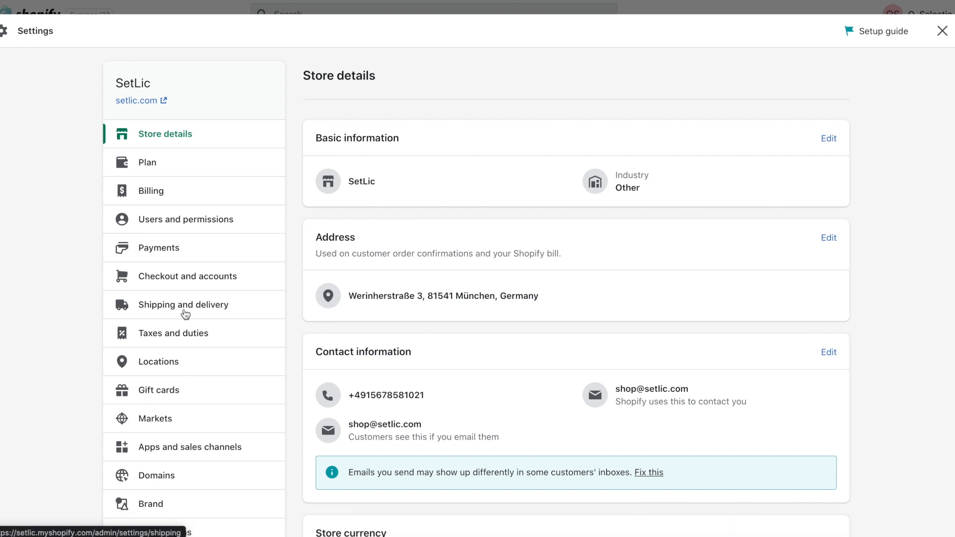
# Delete the €19.99 Rest of World rate from the general shipping profile and save
pyautogui.click(184, 304)
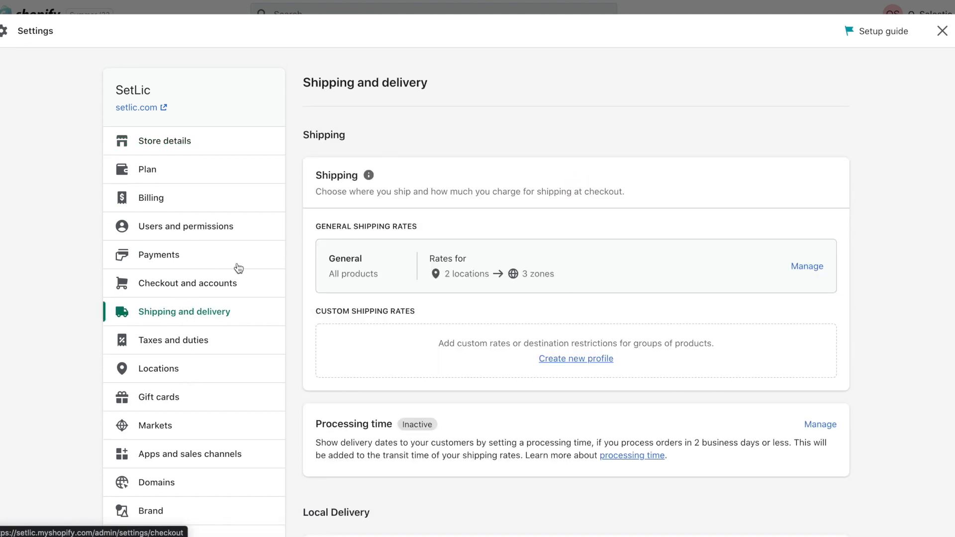
pyautogui.click(807, 266)
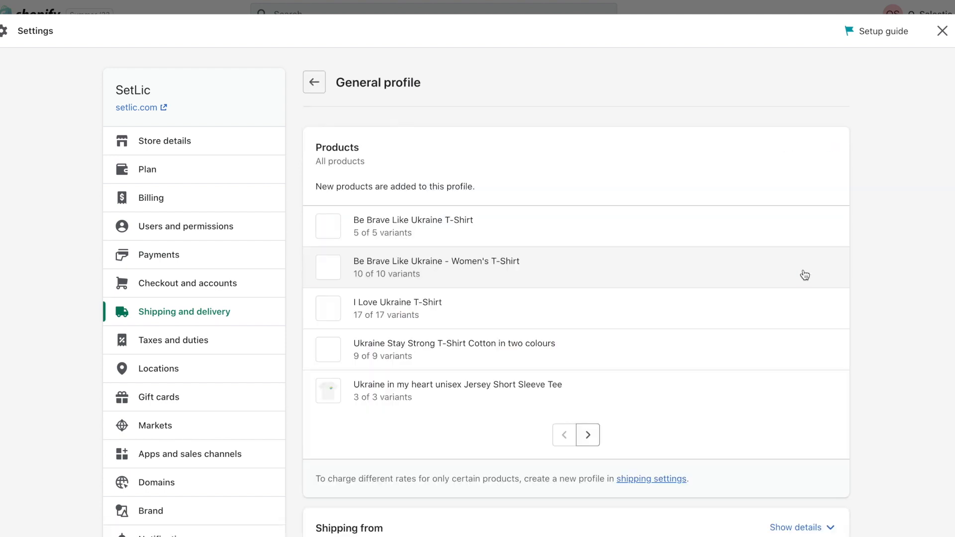
pyautogui.scroll(-3)
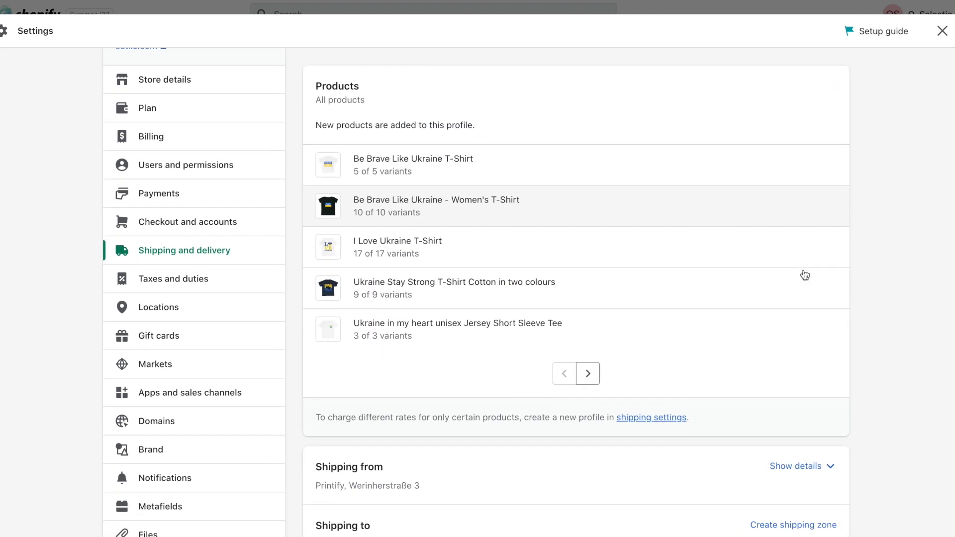
pyautogui.scroll(-3)
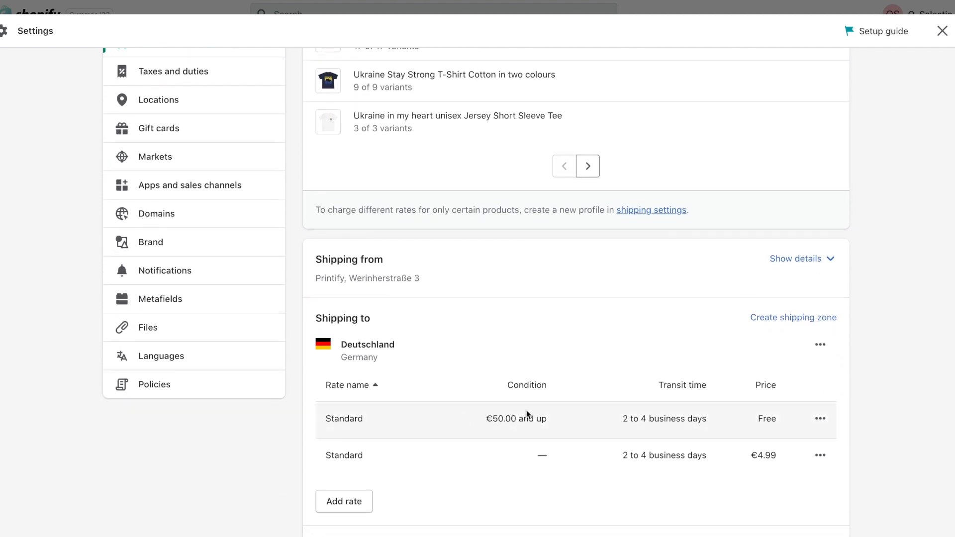
pyautogui.scroll(-3)
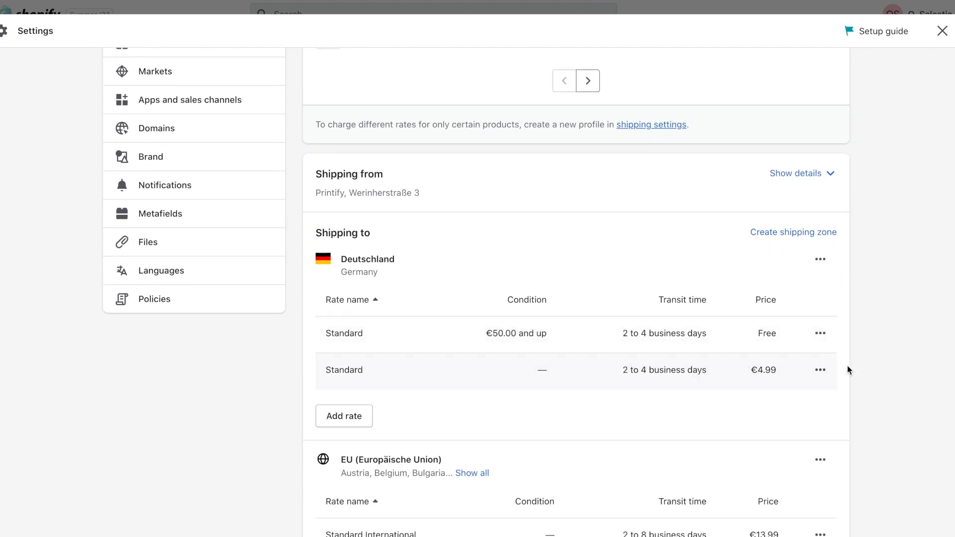
pyautogui.scroll(-3)
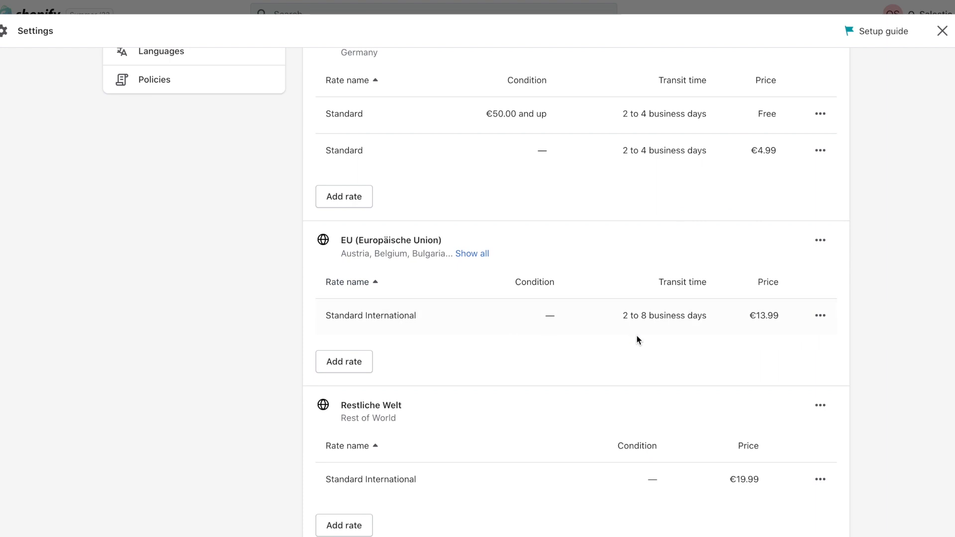
pyautogui.click(820, 436)
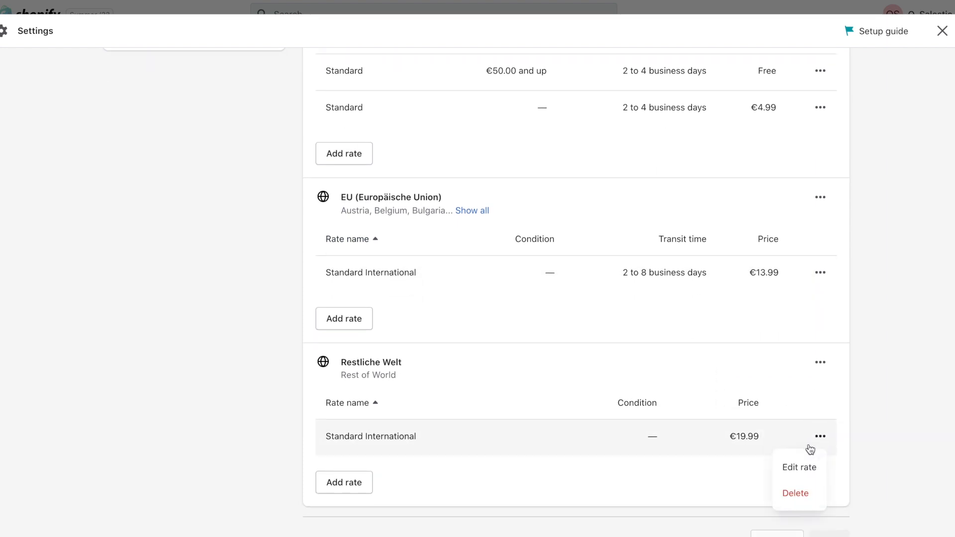
pyautogui.click(795, 493)
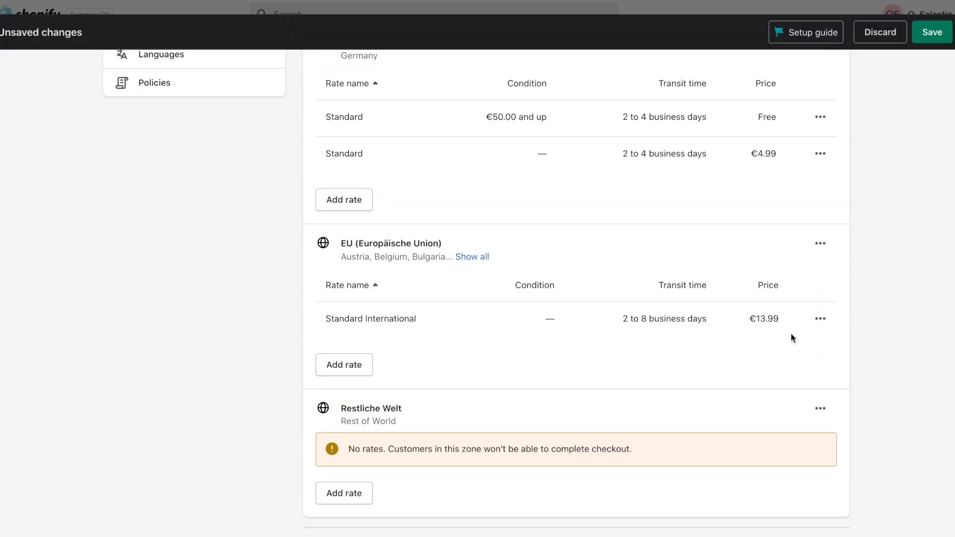
pyautogui.click(931, 31)
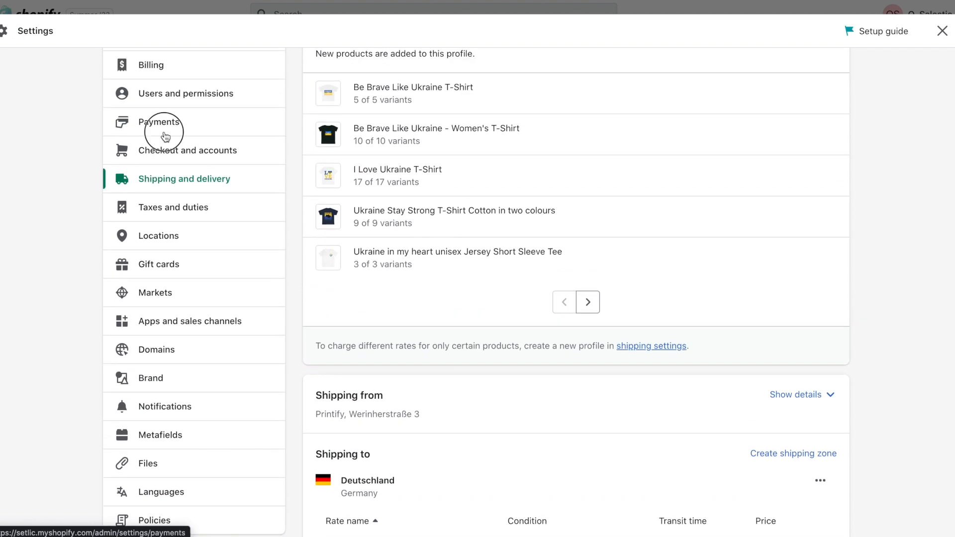
# Activate Shopify Payments with Partnership as the business type
pyautogui.click(160, 122)
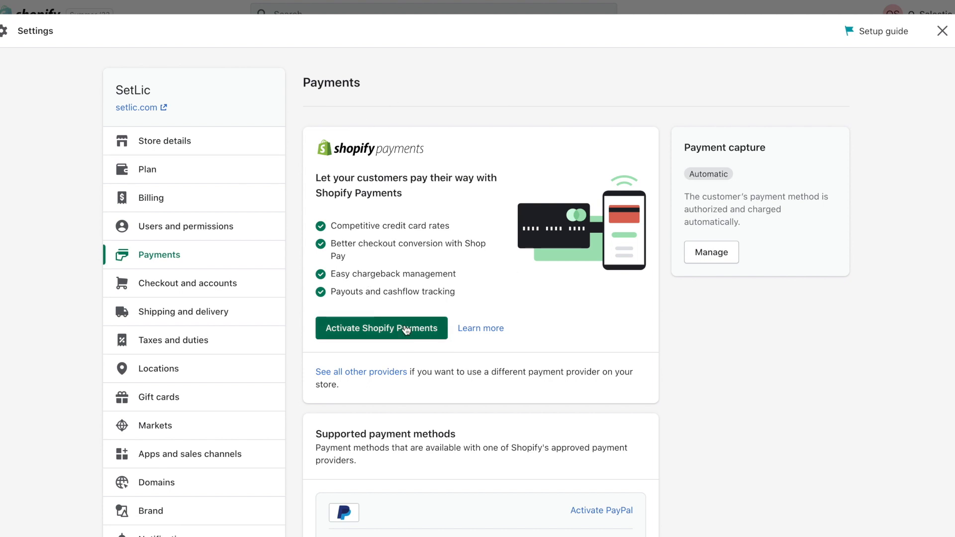
pyautogui.click(382, 328)
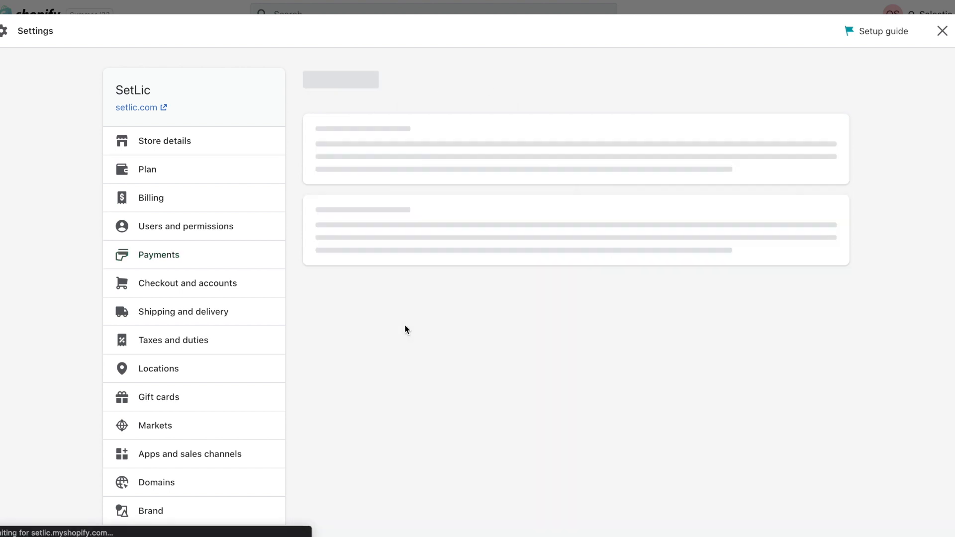
pyautogui.click(158, 255)
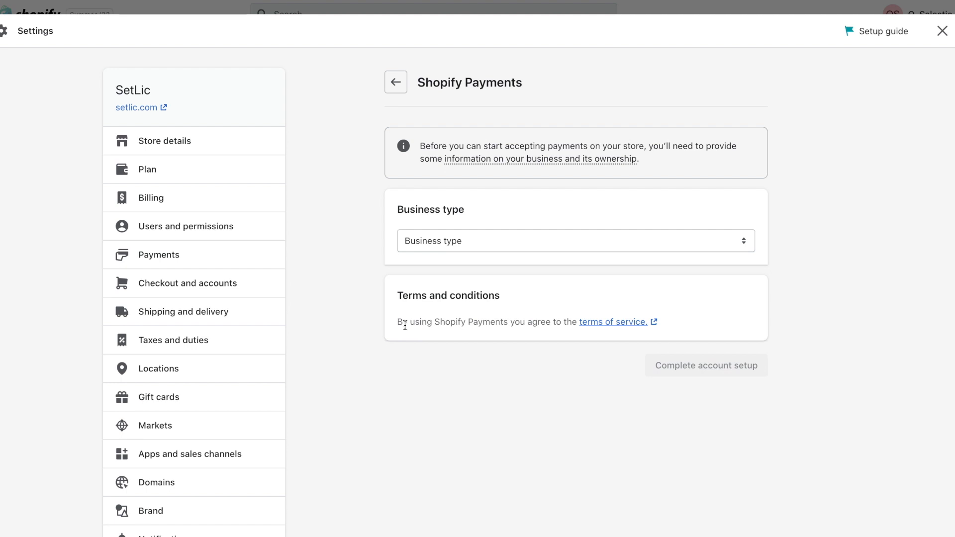
pyautogui.click(575, 241)
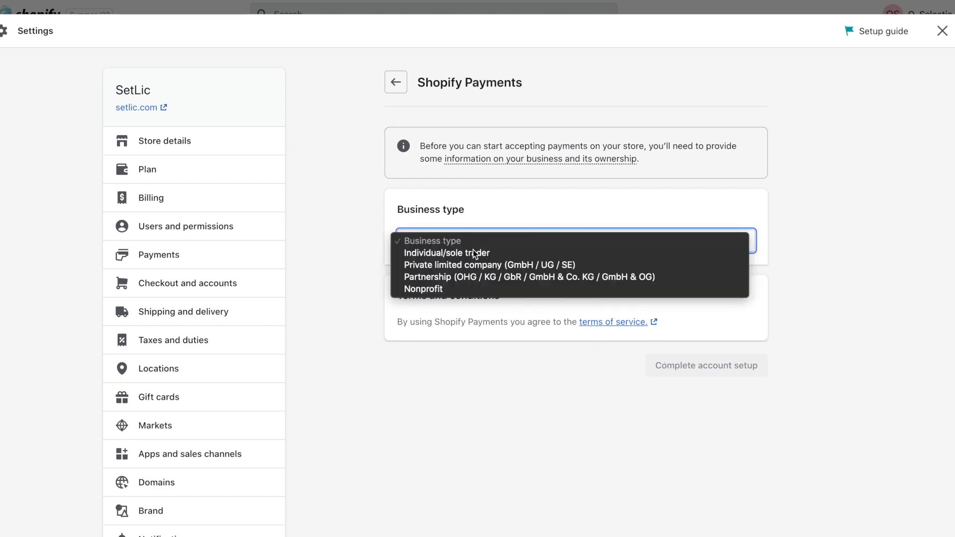
pyautogui.click(427, 277)
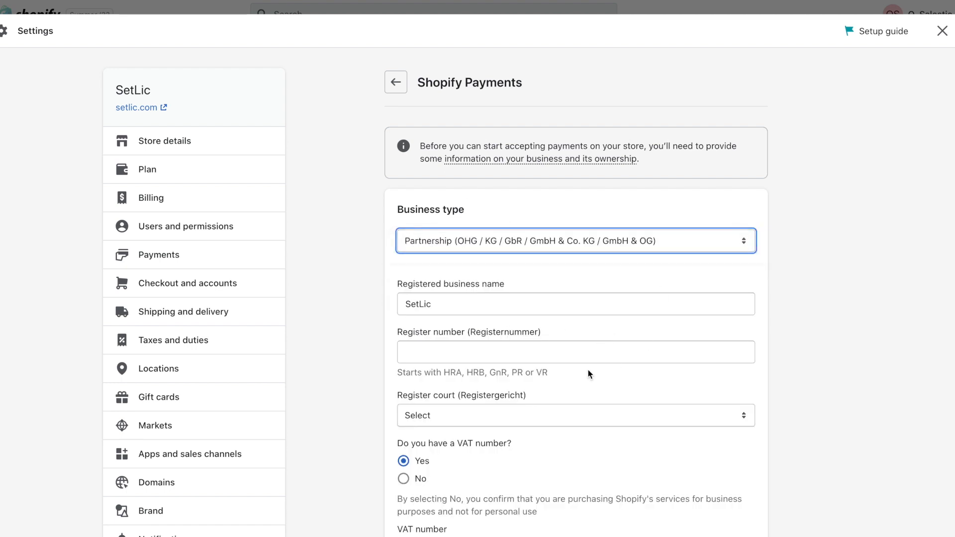
pyautogui.scroll(-3)
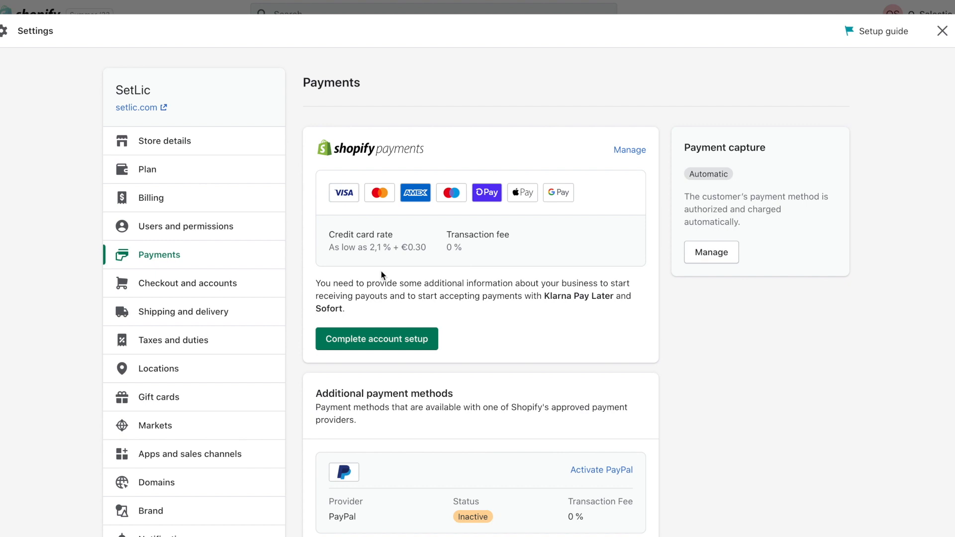
pyautogui.moveTo(415, 193)
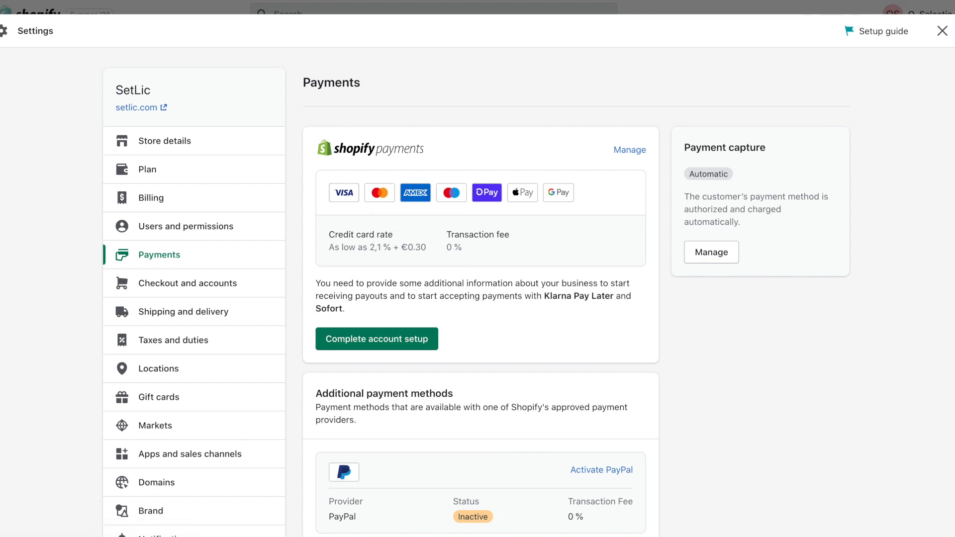
# Uncheck Password protected in Online Store preferences and save
pyautogui.click(942, 30)
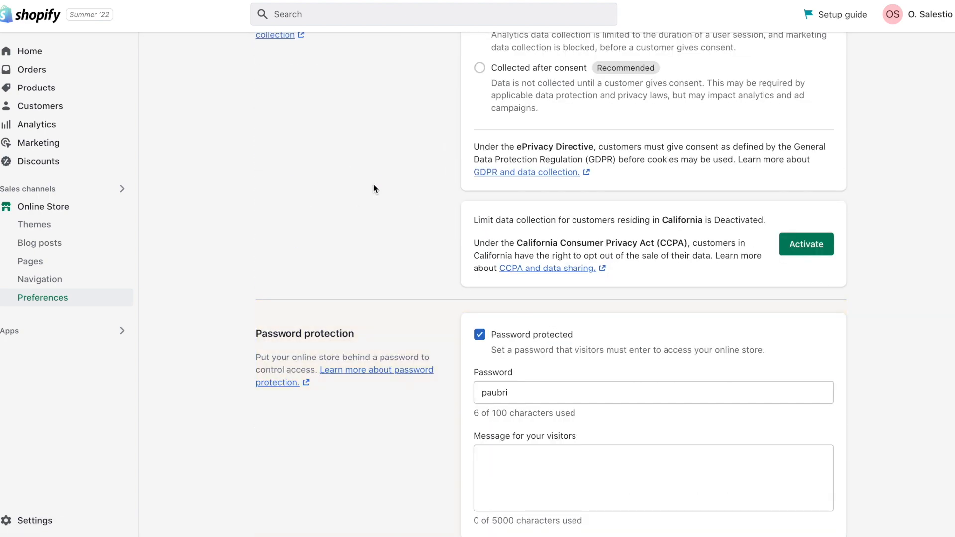
pyautogui.click(479, 334)
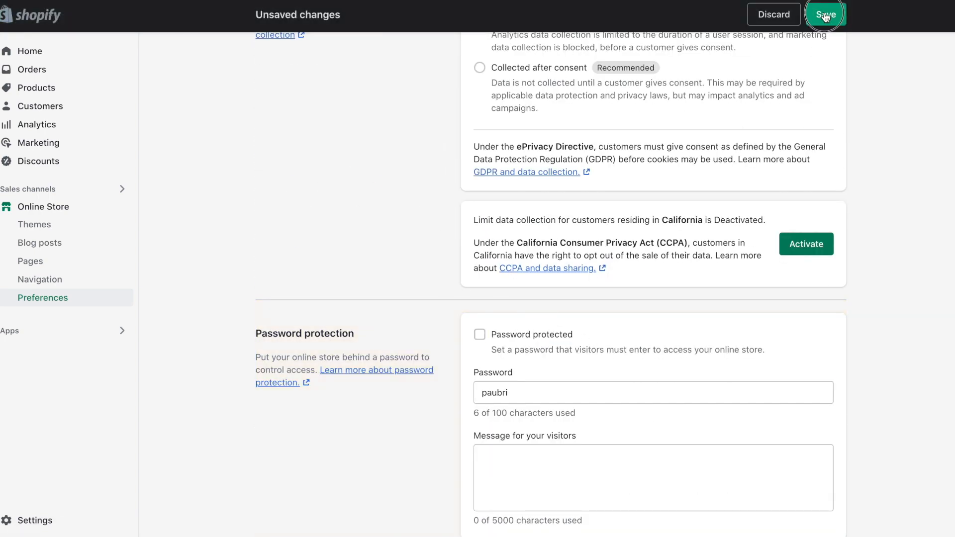
pyautogui.click(825, 14)
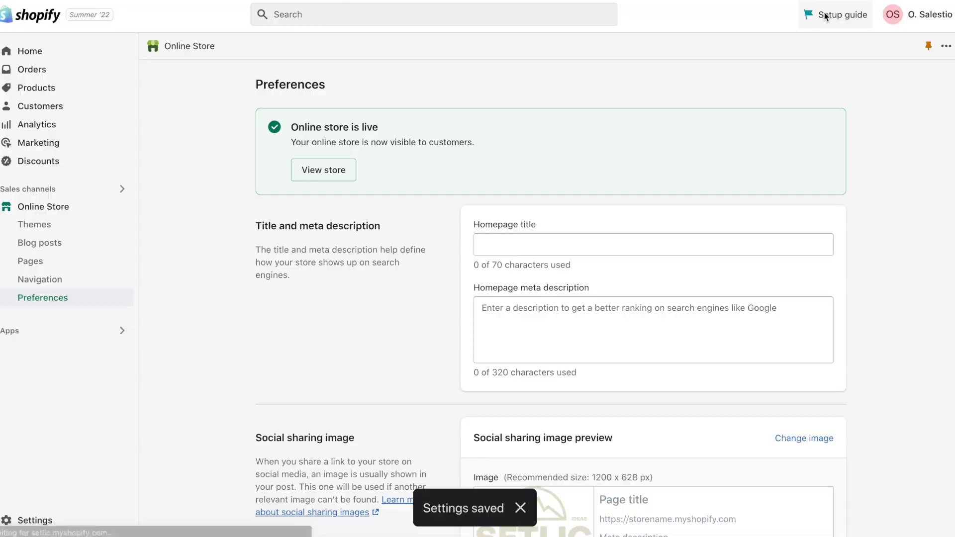